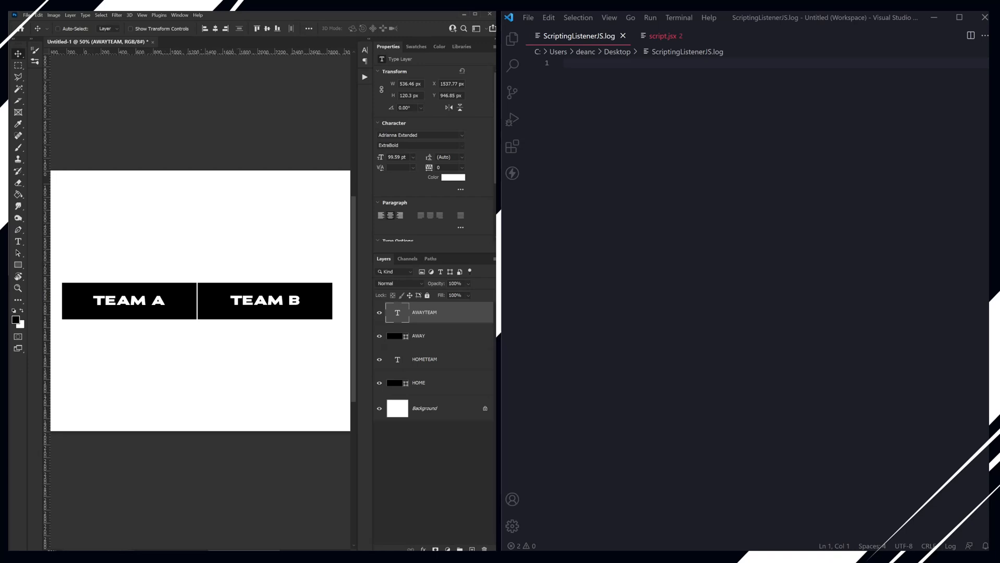
{"action": "mouse_move", "coordinate": [462, 385]}
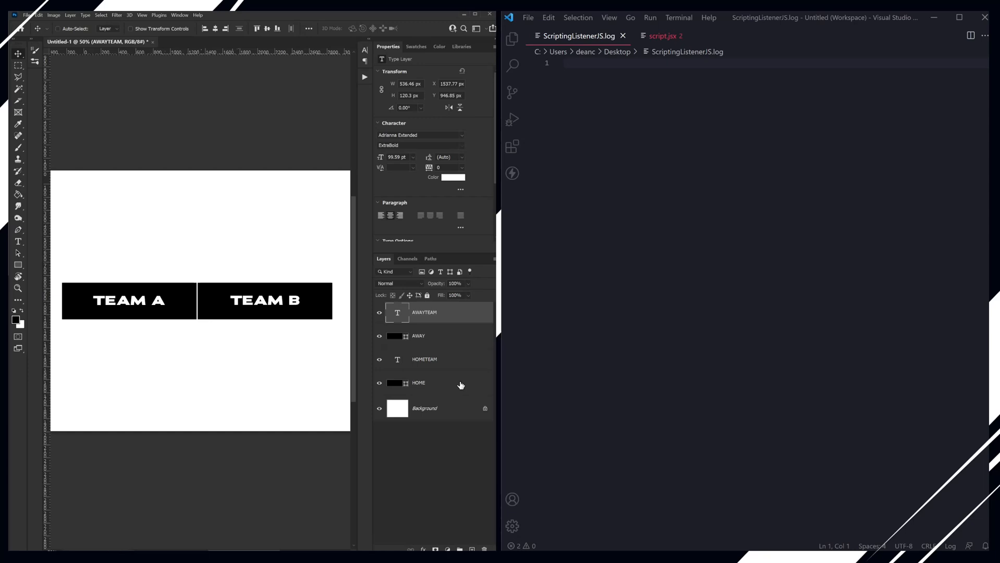
{"action": "mouse_move", "coordinate": [143, 477]}
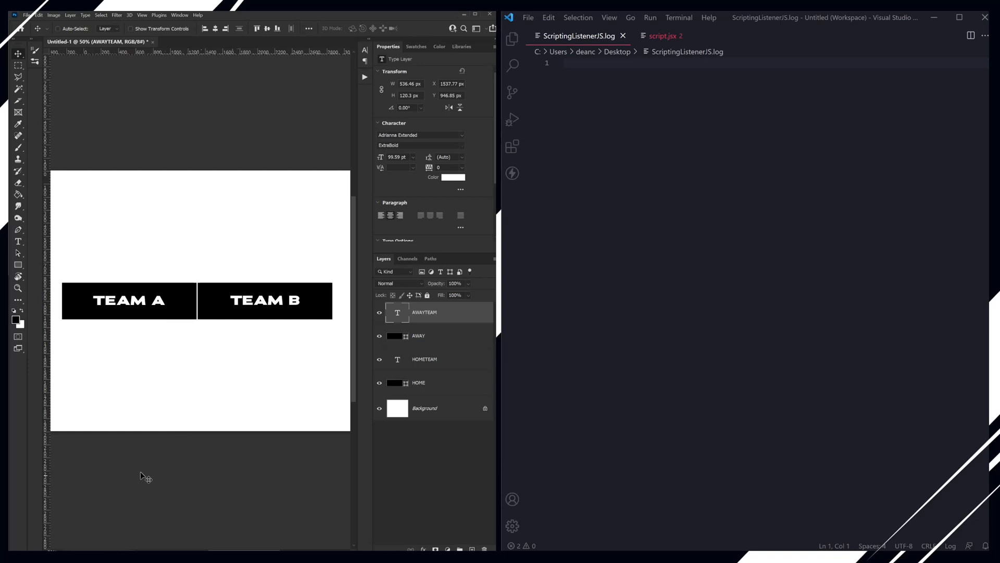
{"action": "mouse_move", "coordinate": [192, 302]}
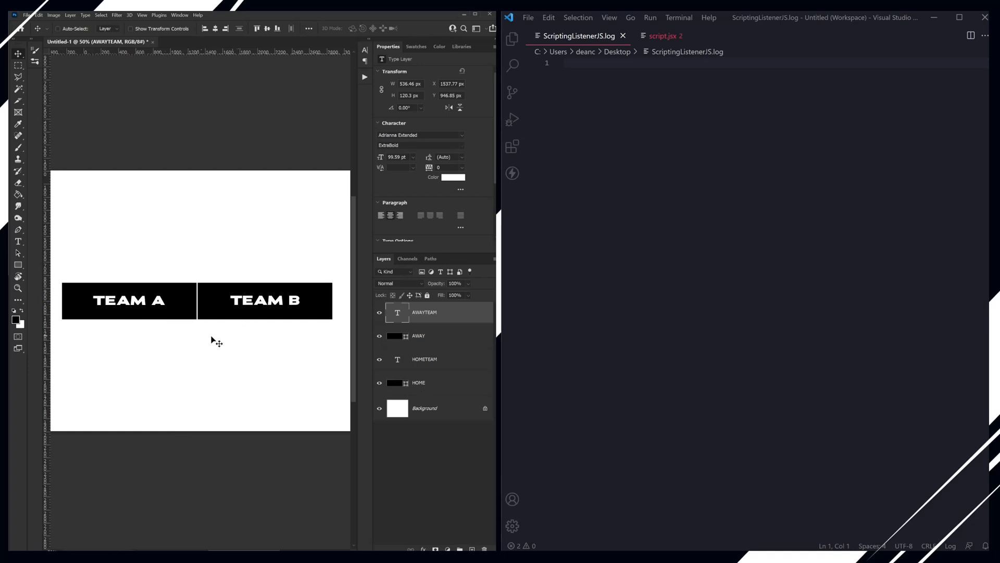
{"action": "mouse_move", "coordinate": [108, 316]}
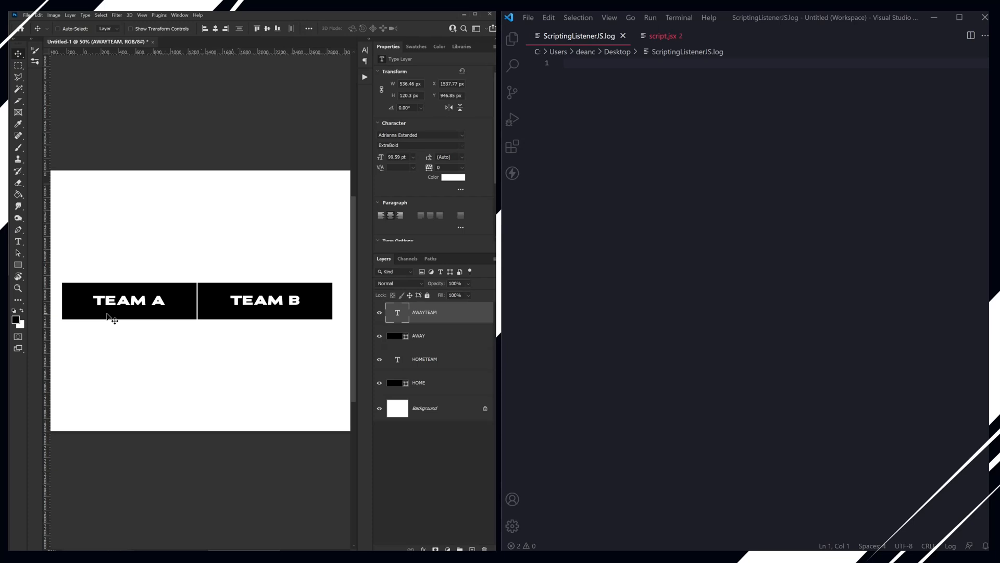
Step: Select the AWAYTEAM, HOMETEAM and HOME box layers to log their selection code
{"action": "left_click", "coordinate": [418, 383]}
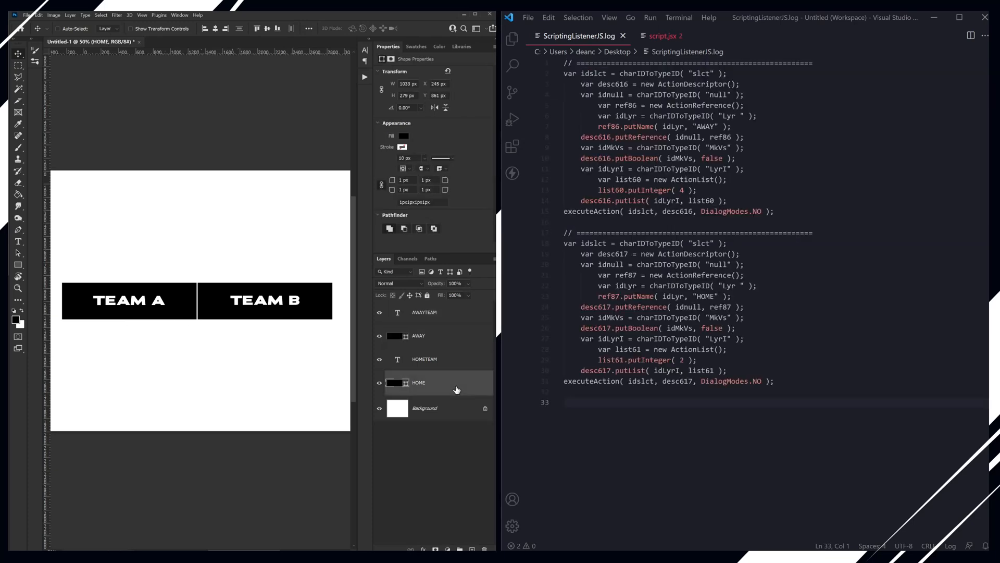
{"action": "left_click", "coordinate": [424, 312]}
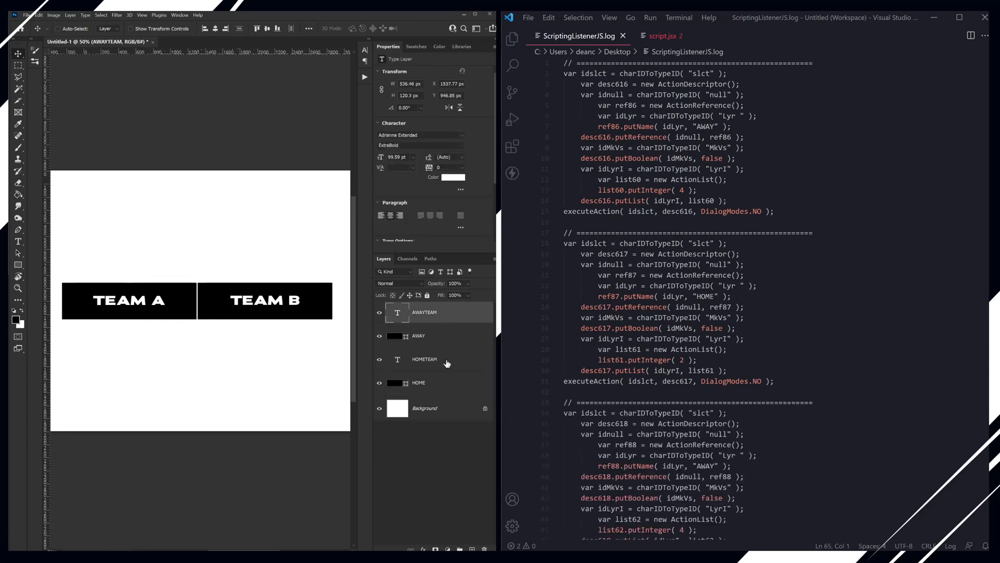
{"action": "left_click", "coordinate": [424, 359]}
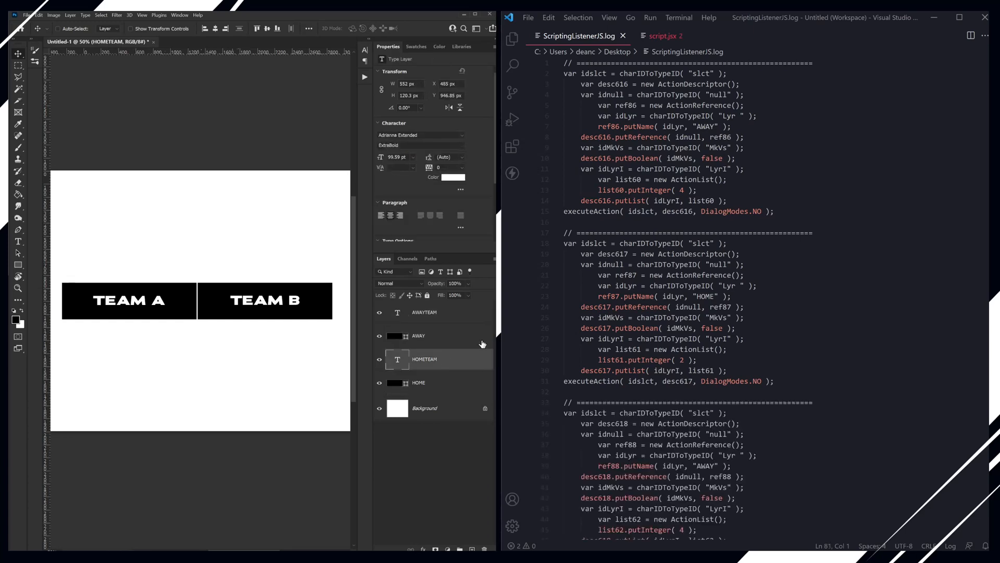
{"action": "mouse_move", "coordinate": [455, 337]}
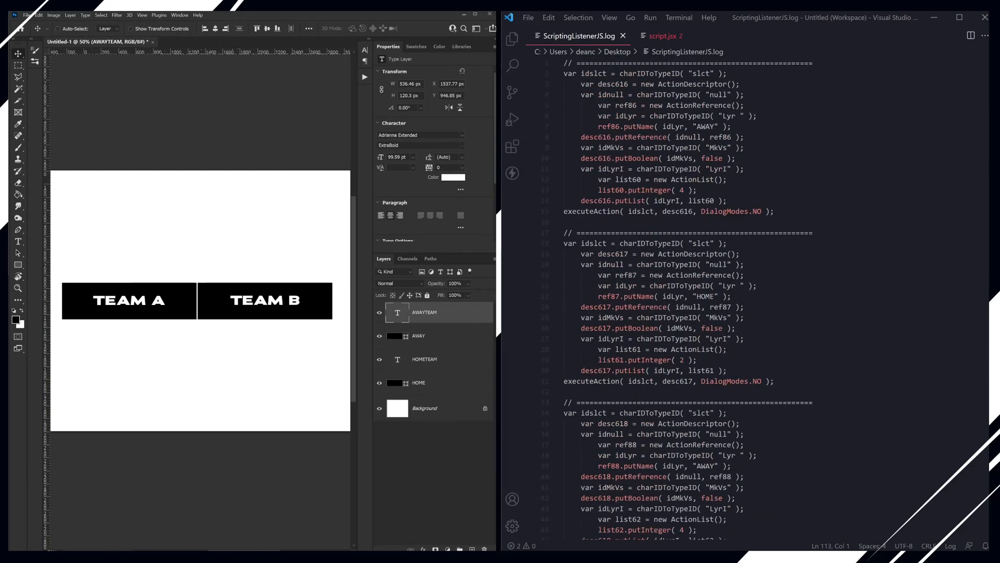
{"action": "left_click", "coordinate": [760, 211]}
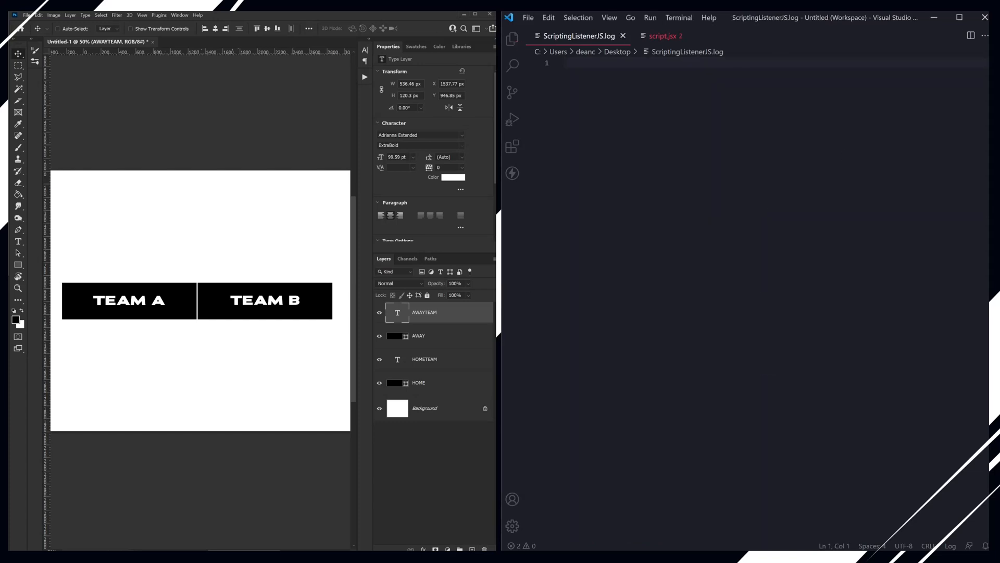
{"action": "left_click", "coordinate": [432, 382]}
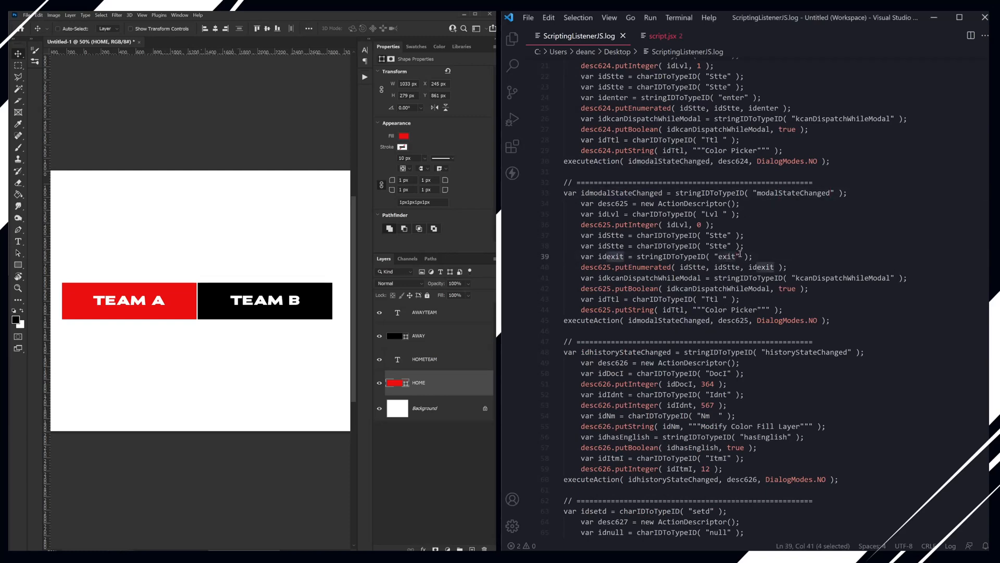
Step: Scroll the listener log to the setd block that filled HOME red (235, 15.67, 15.67)
{"action": "scroll", "scroll_direction": "down", "scroll_amount": 3}
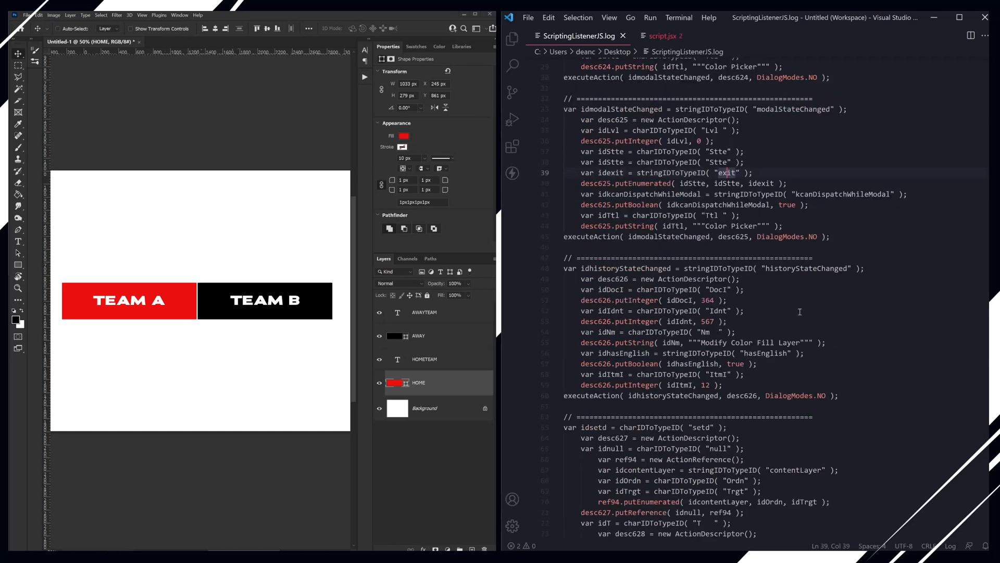
{"action": "scroll", "scroll_direction": "down", "scroll_amount": 3}
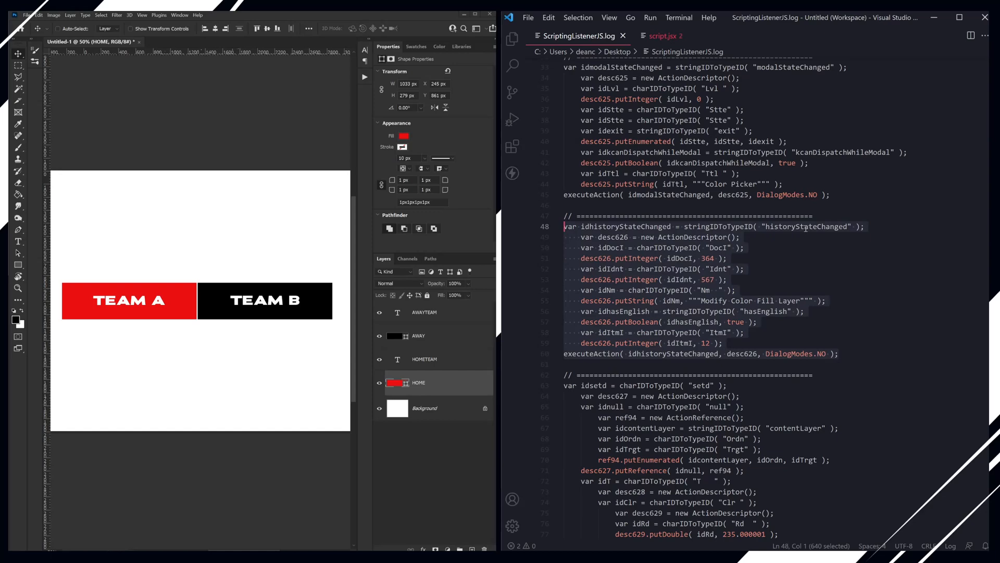
{"action": "scroll", "scroll_direction": "down", "scroll_amount": 3}
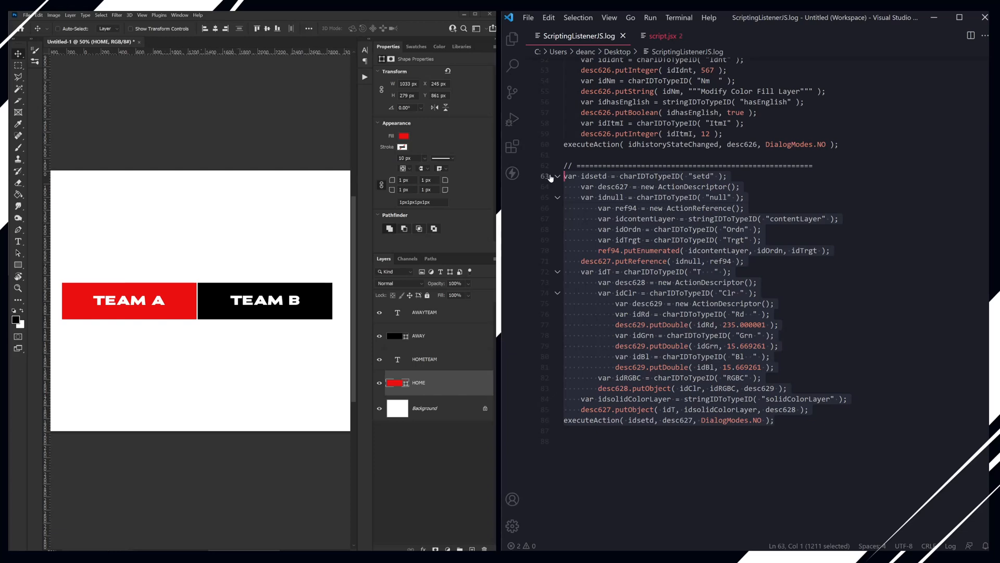
{"action": "left_click", "coordinate": [663, 35]}
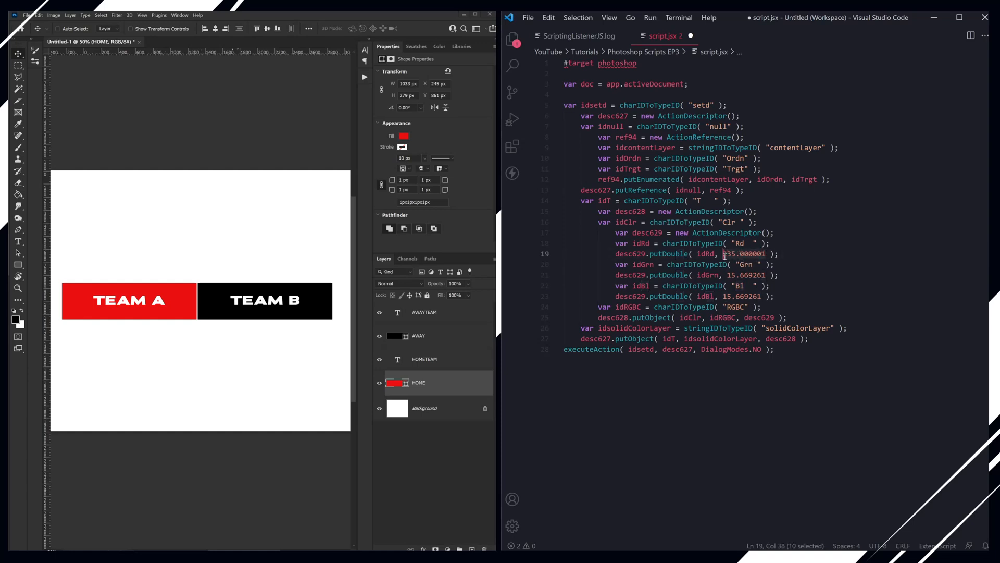
Step: Set the pasted fill code's red, green and blue values to 200 each
{"action": "type", "text": "200"}
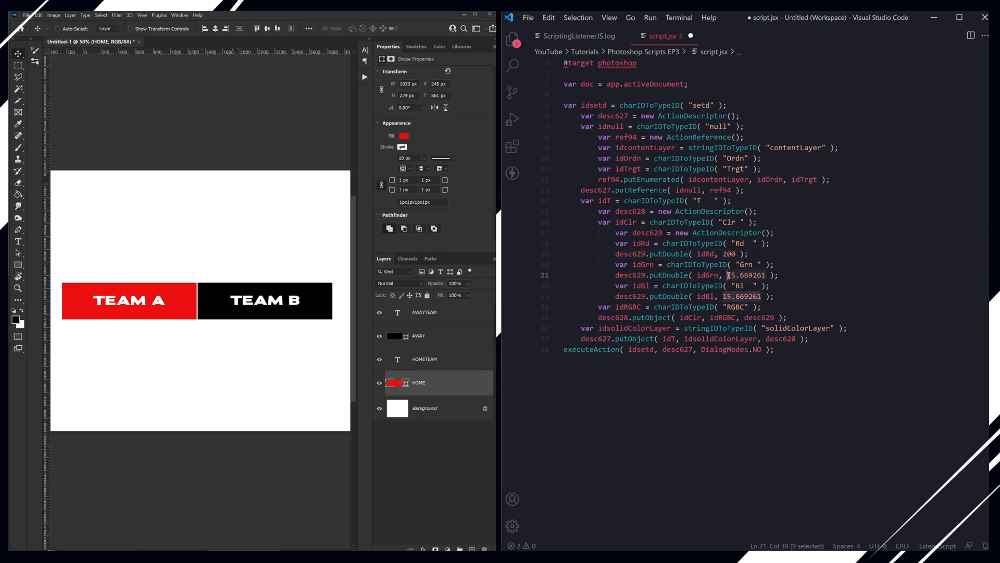
{"action": "type", "text": "200"}
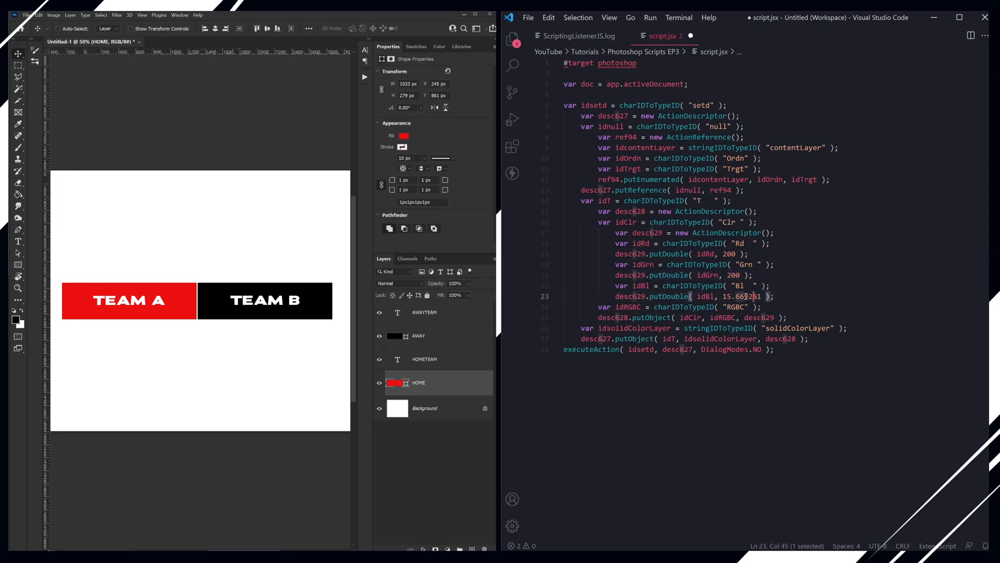
{"action": "type", "text": "200"}
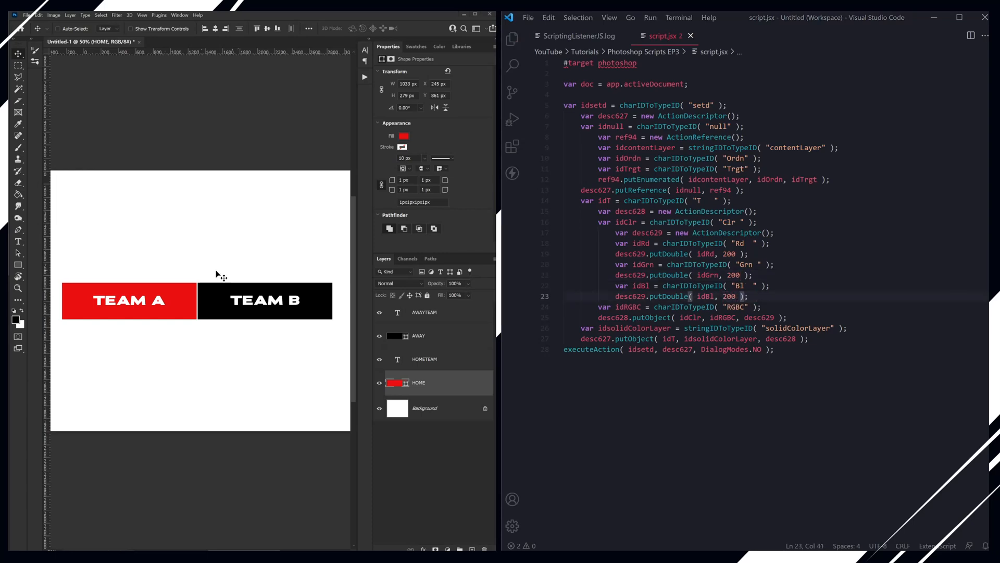
{"action": "mouse_move", "coordinate": [203, 69]}
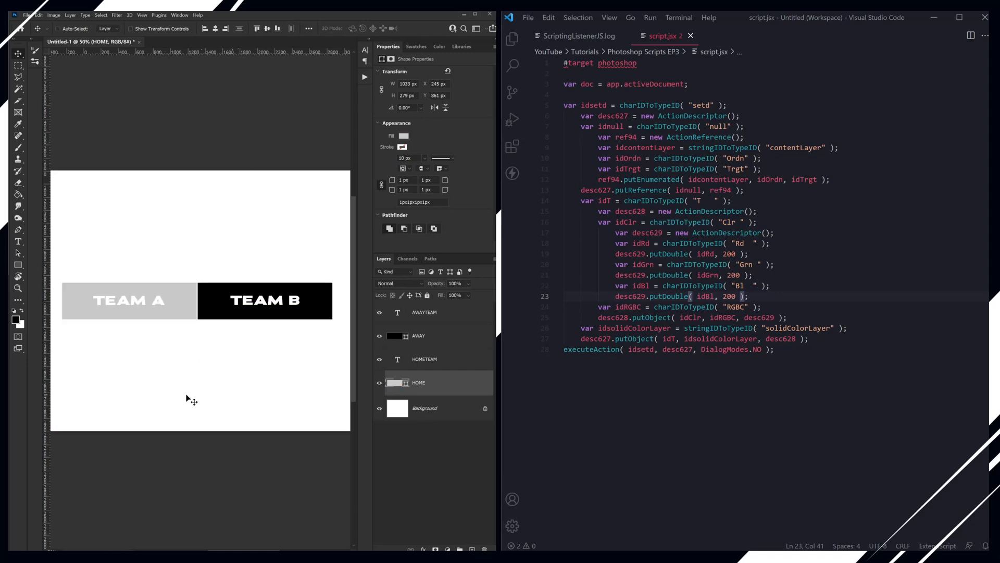
{"action": "mouse_move", "coordinate": [268, 368]}
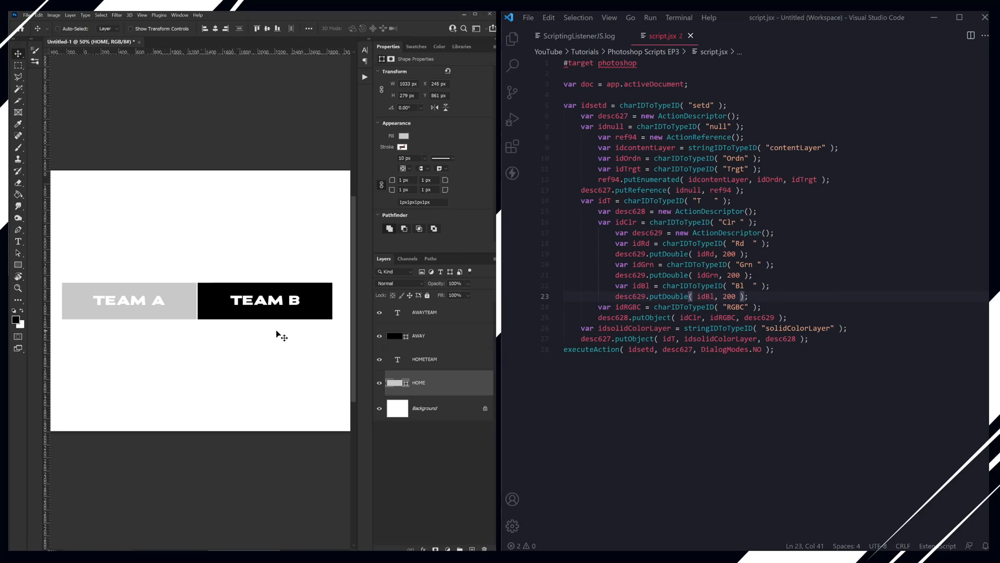
Step: Wrap the fill code in a new changeColour() function below the document variable
{"action": "left_click", "coordinate": [689, 84]}
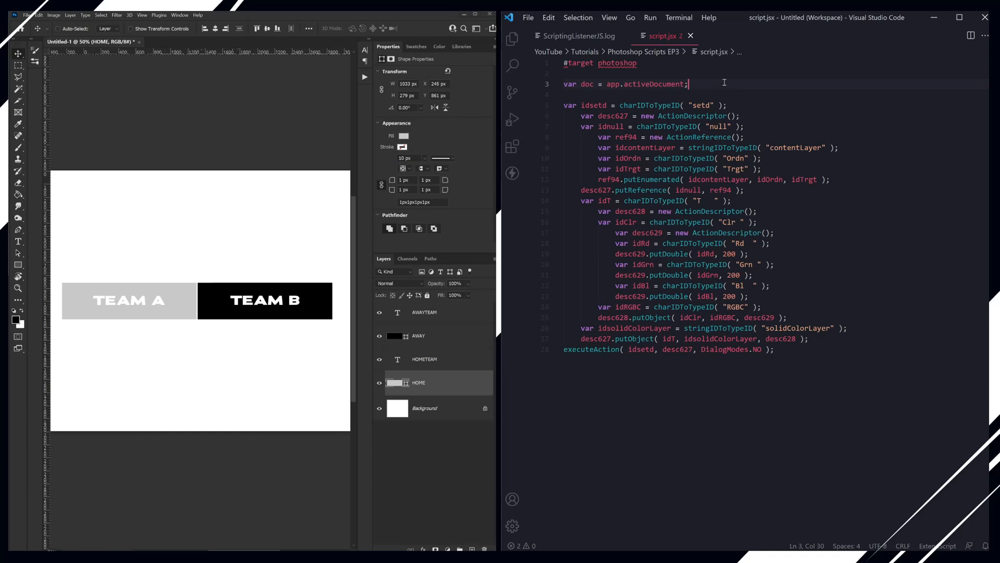
{"action": "key", "text": "Enter"}
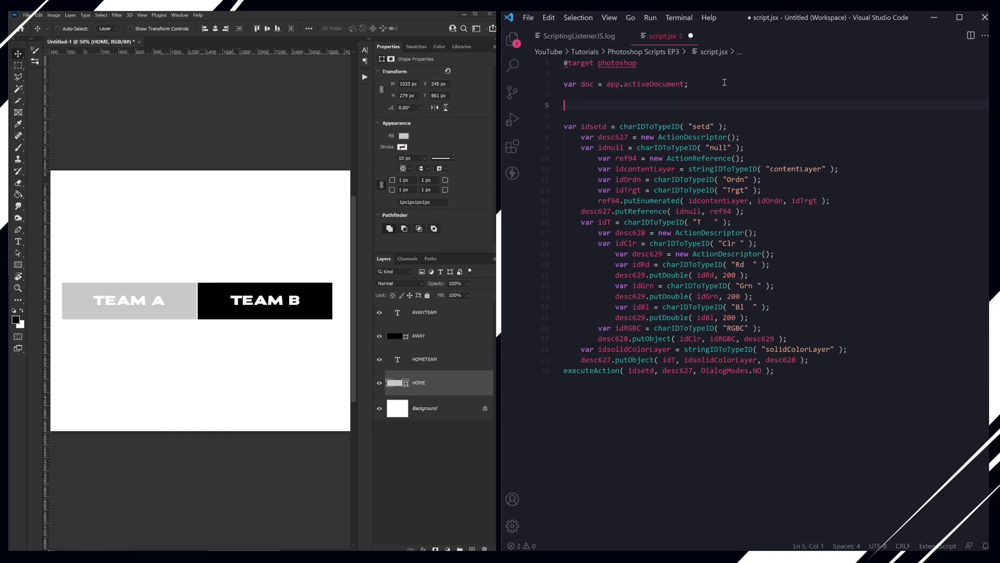
{"action": "type", "text": "function"}
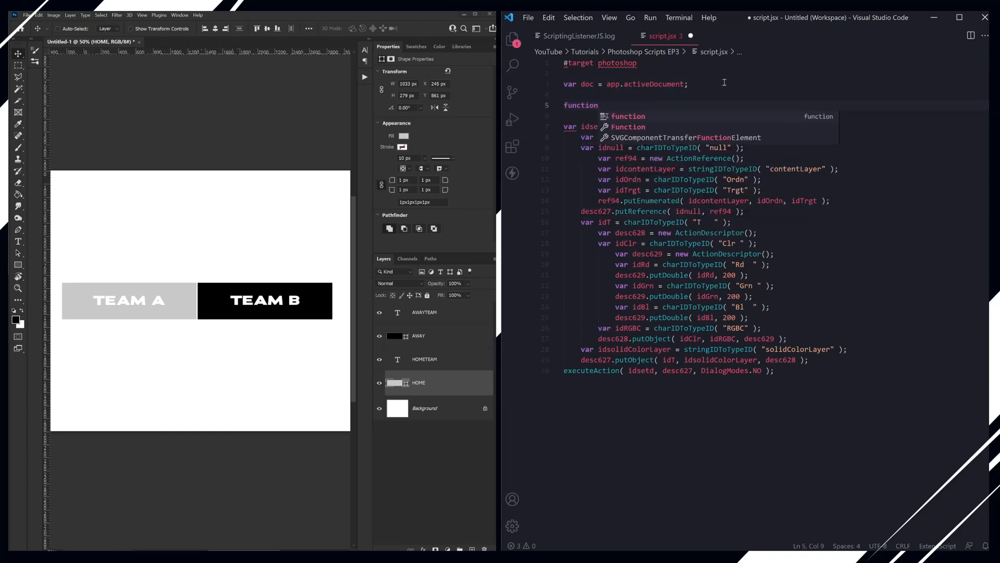
{"action": "type", "text": "ch"}
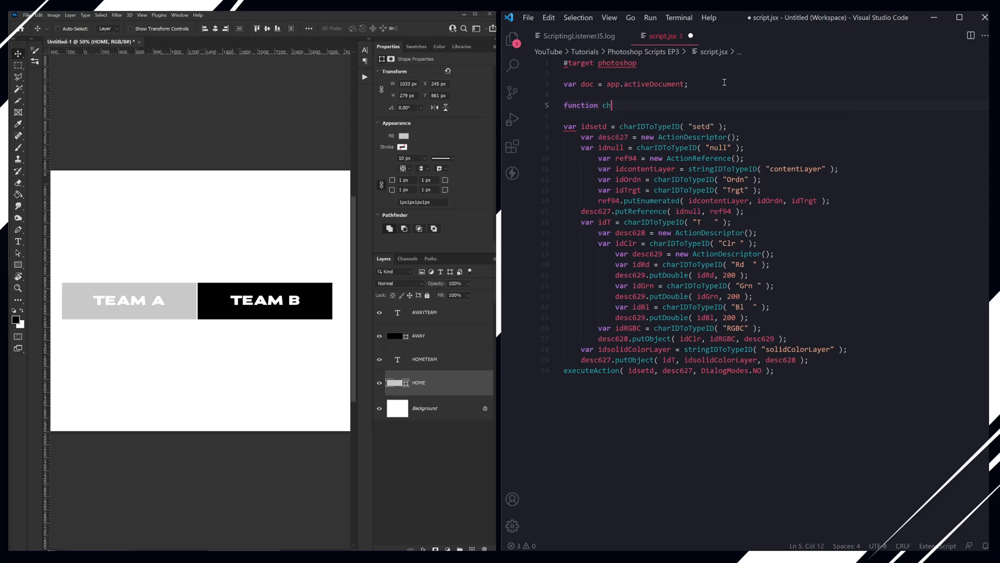
{"action": "type", "text": "angeColour"}
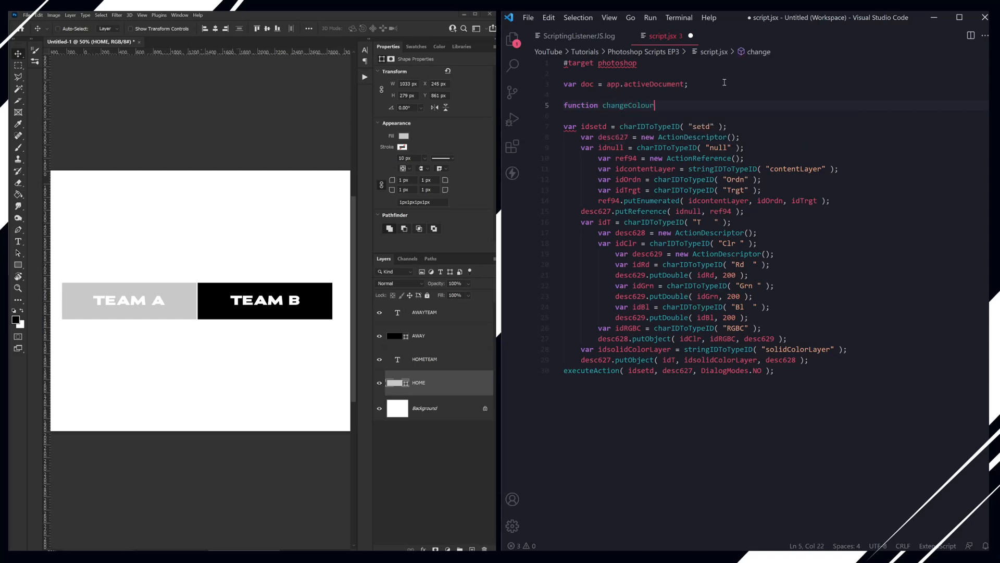
{"action": "type", "text": "()"}
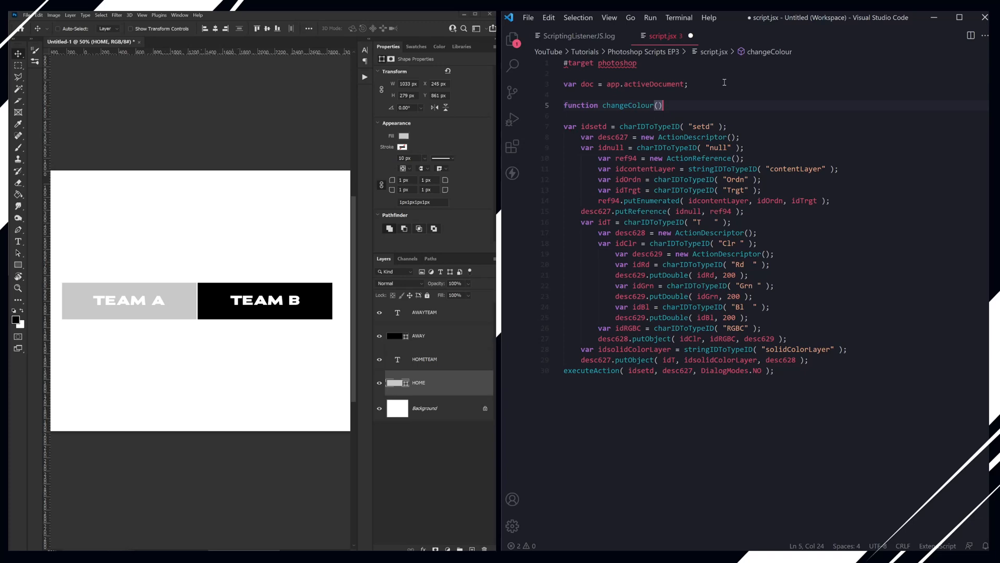
{"action": "type", "text": "{"}
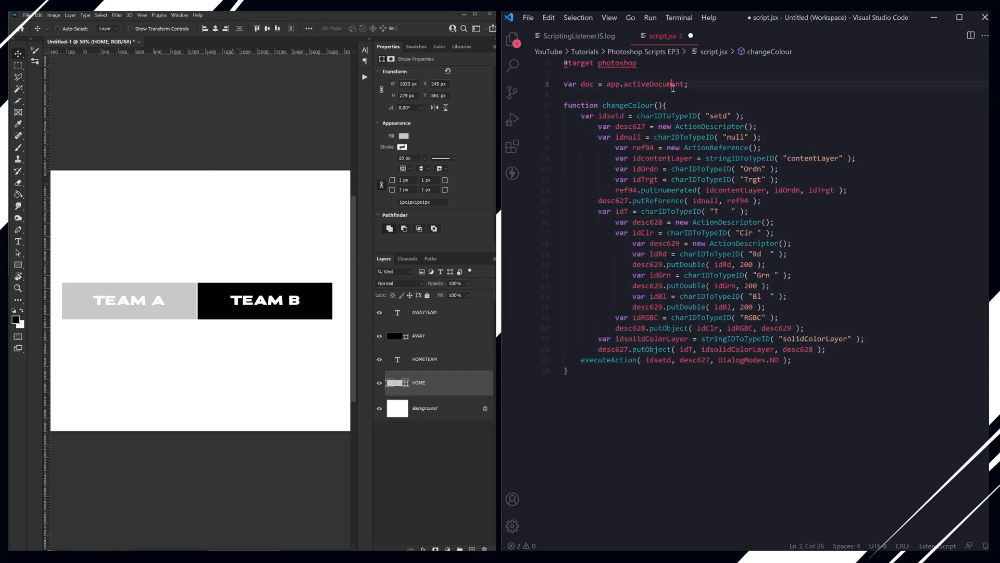
Step: Add r, g, b parameters and use them in place of the 200 values
{"action": "double_click", "coordinate": [654, 84]}
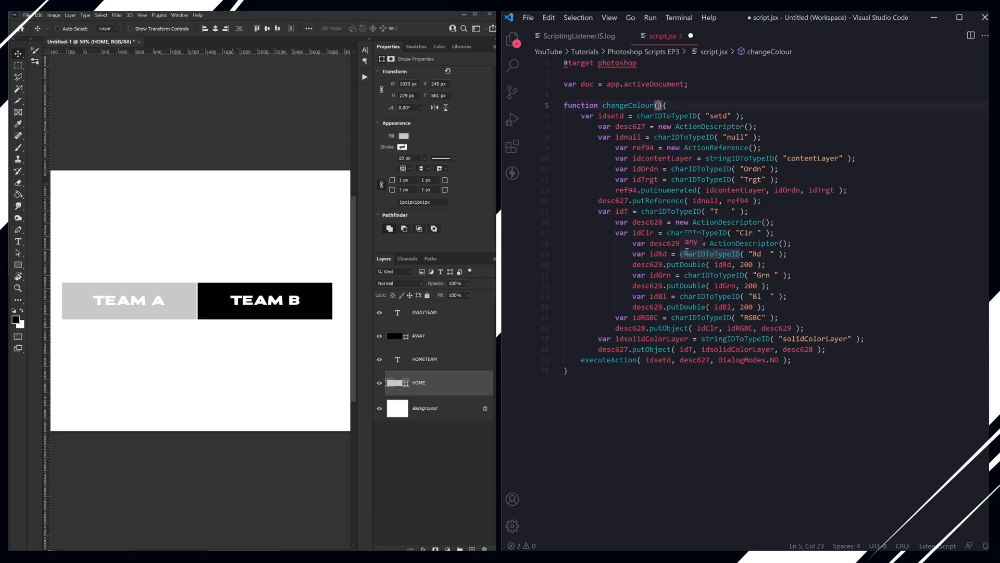
{"action": "type", "text": "r,g,b"}
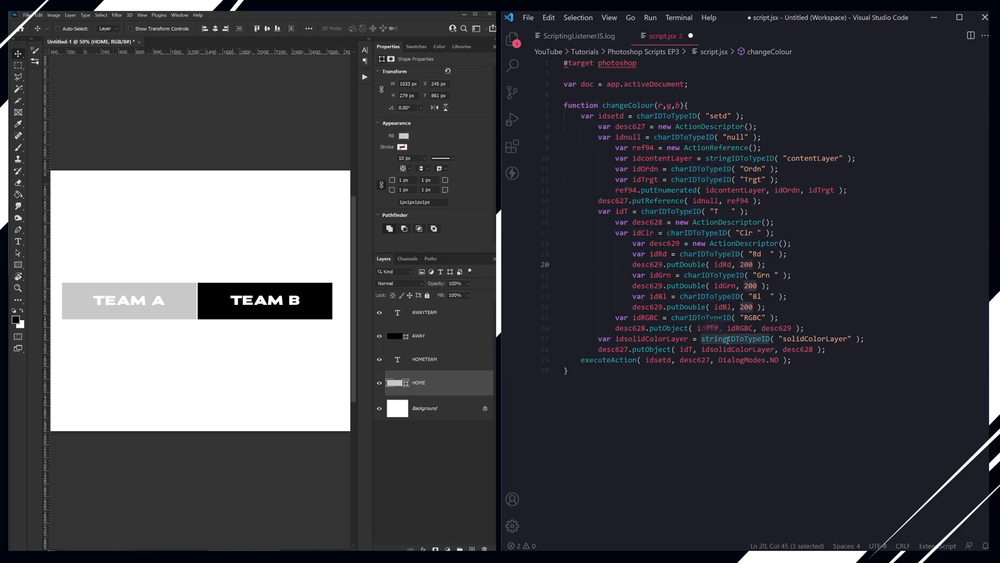
{"action": "type", "text": "r"}
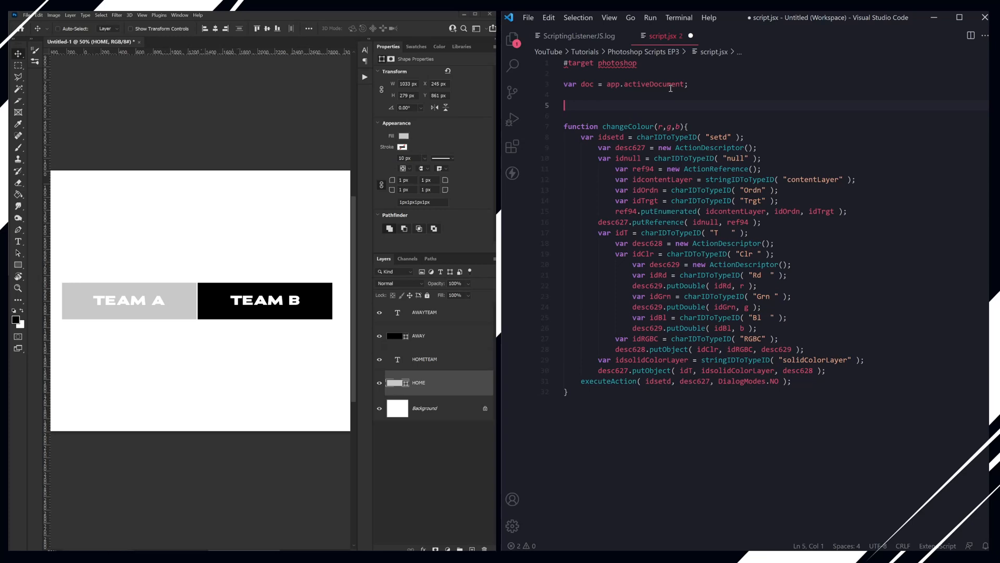
Step: Add a changeColour(250,120,0) call above the function definition
{"action": "type", "text": "changeColour();"}
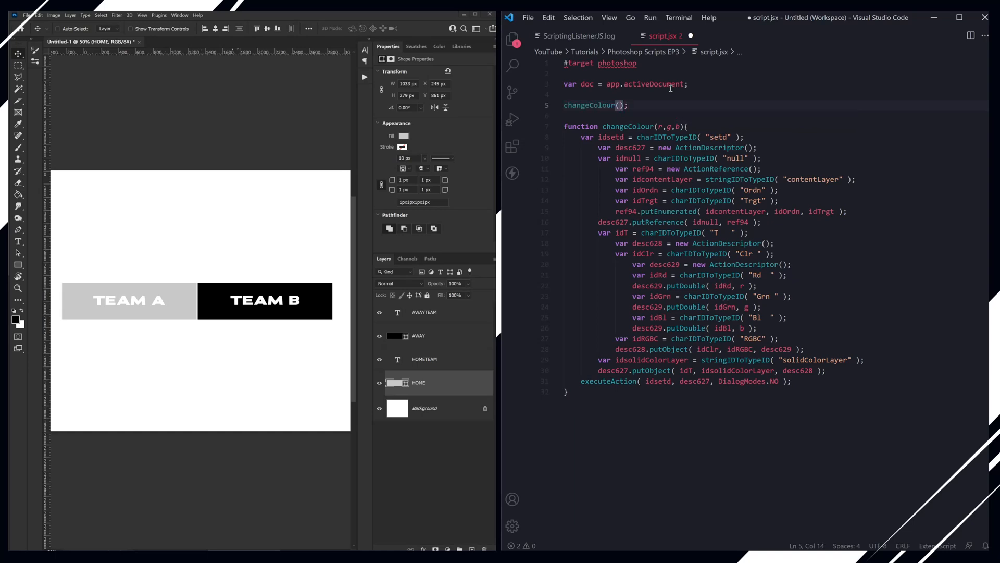
{"action": "type", "text": "2"}
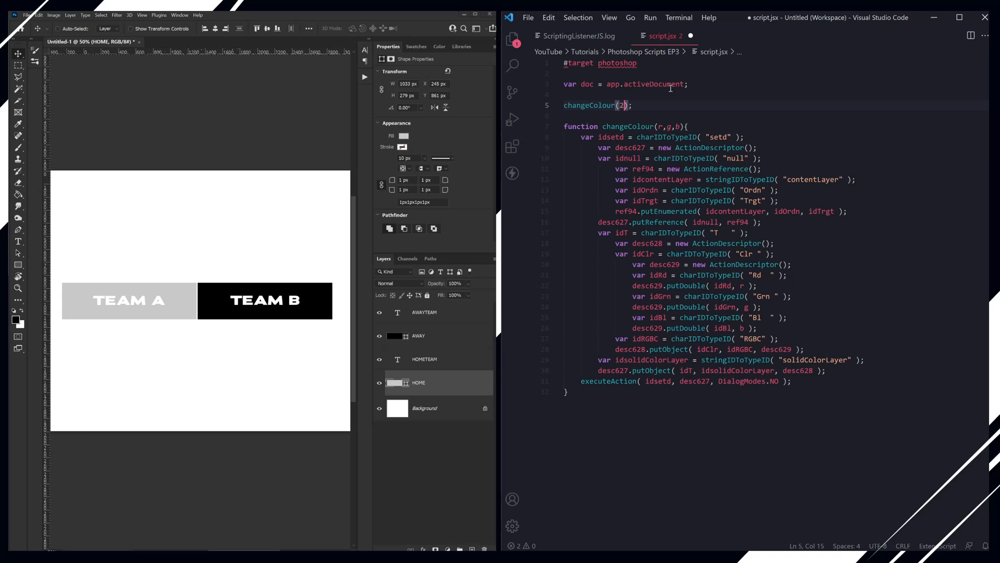
{"action": "type", "text": "50"}
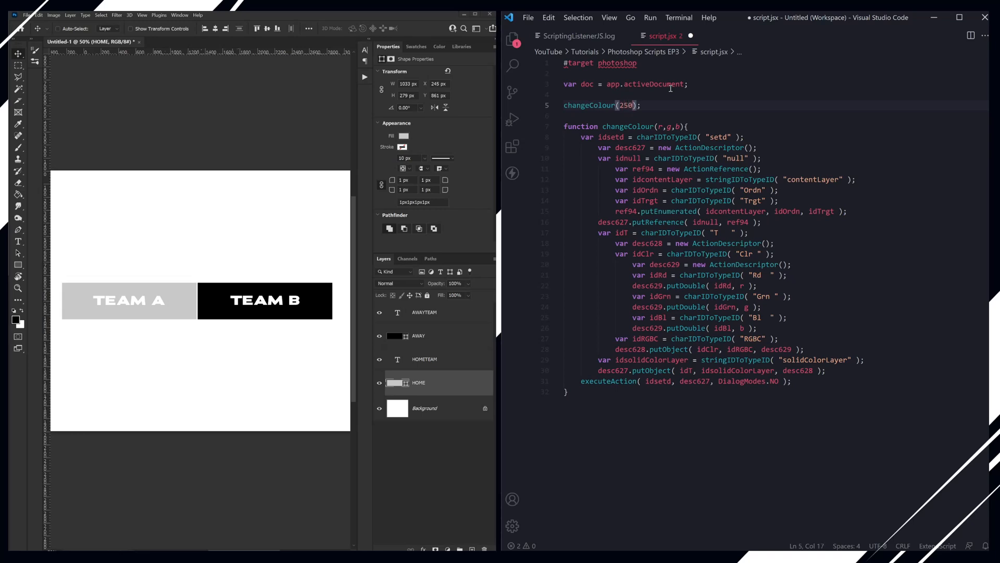
{"action": "type", "text": "120,"}
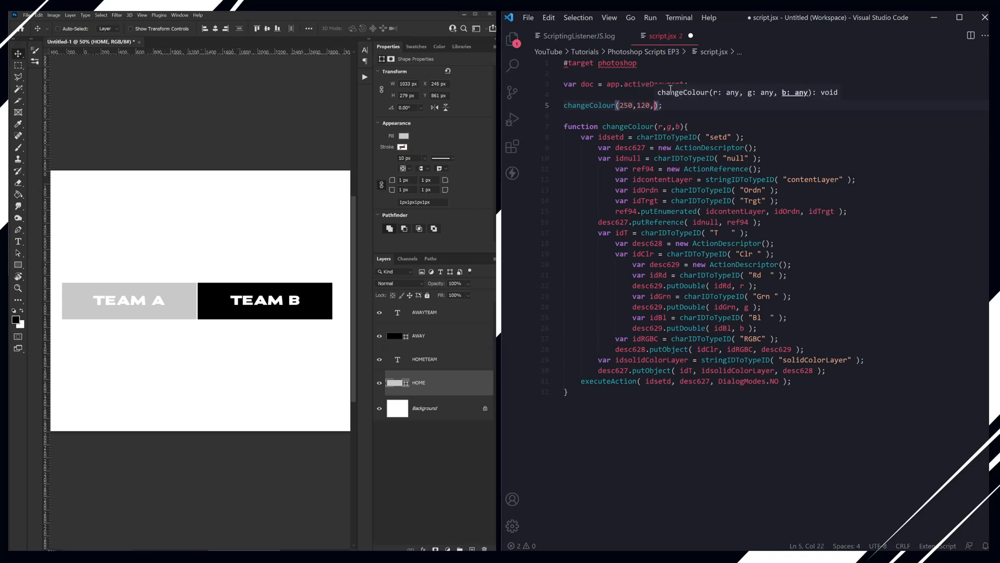
{"action": "type", "text": "0"}
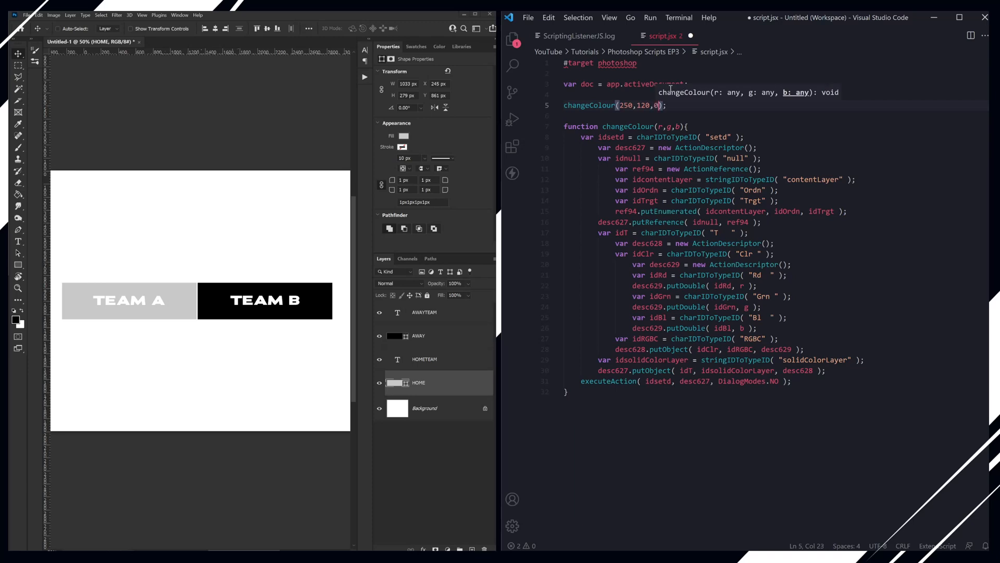
Step: Glance at the listener log and Explorer, then change the green value to 20
{"action": "left_click", "coordinate": [576, 35]}
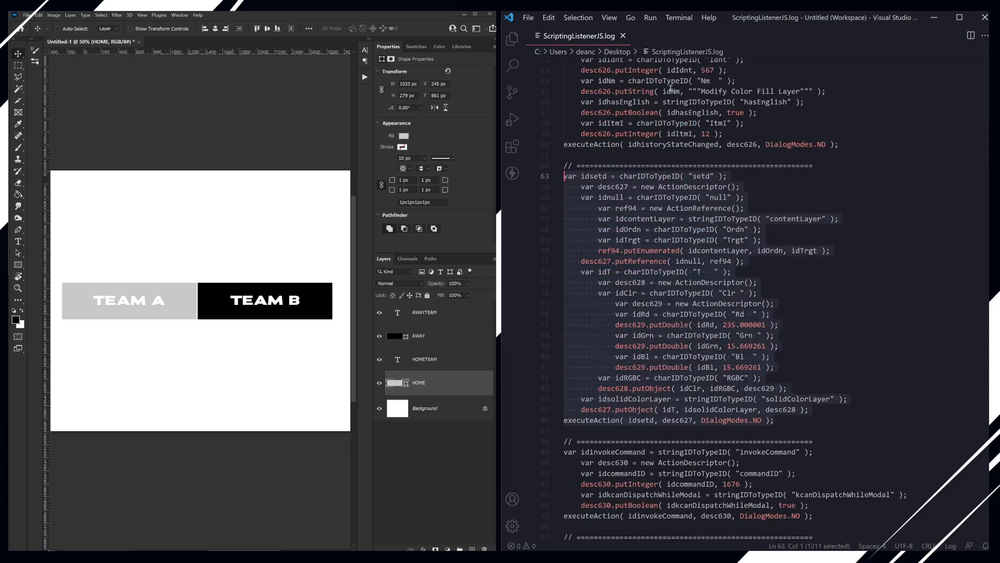
{"action": "left_click", "coordinate": [514, 52]}
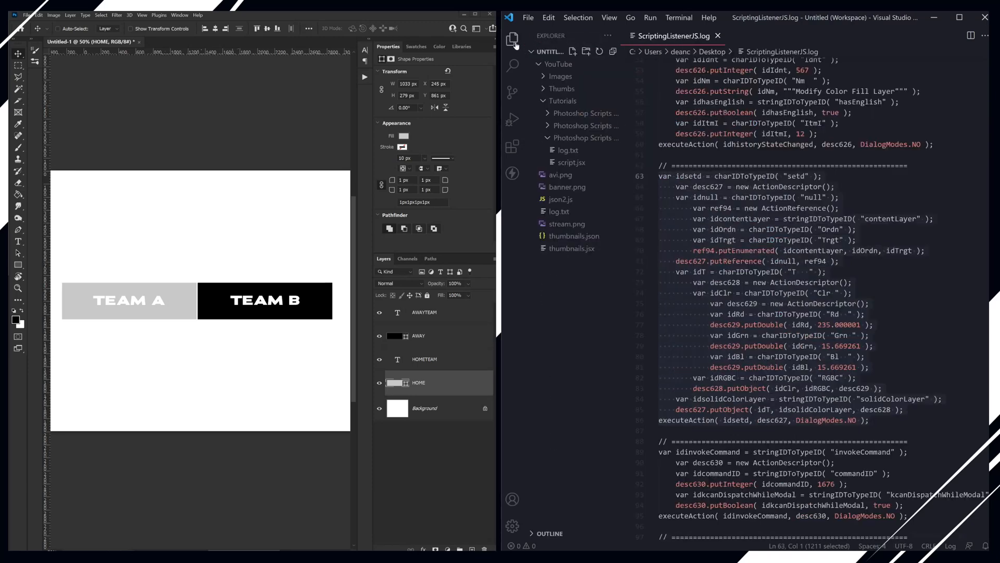
{"action": "left_click", "coordinate": [571, 162]}
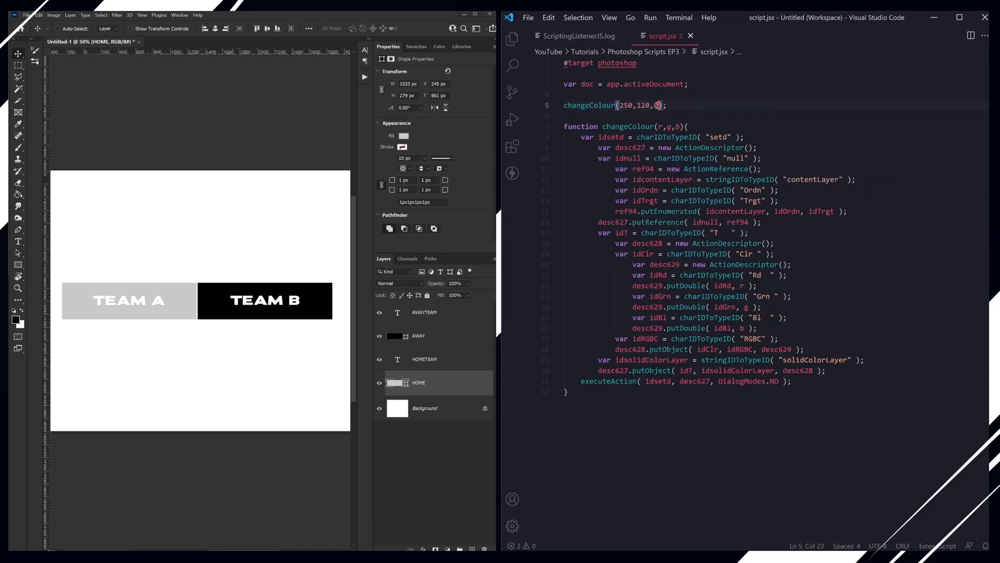
{"action": "type", "text": "20"}
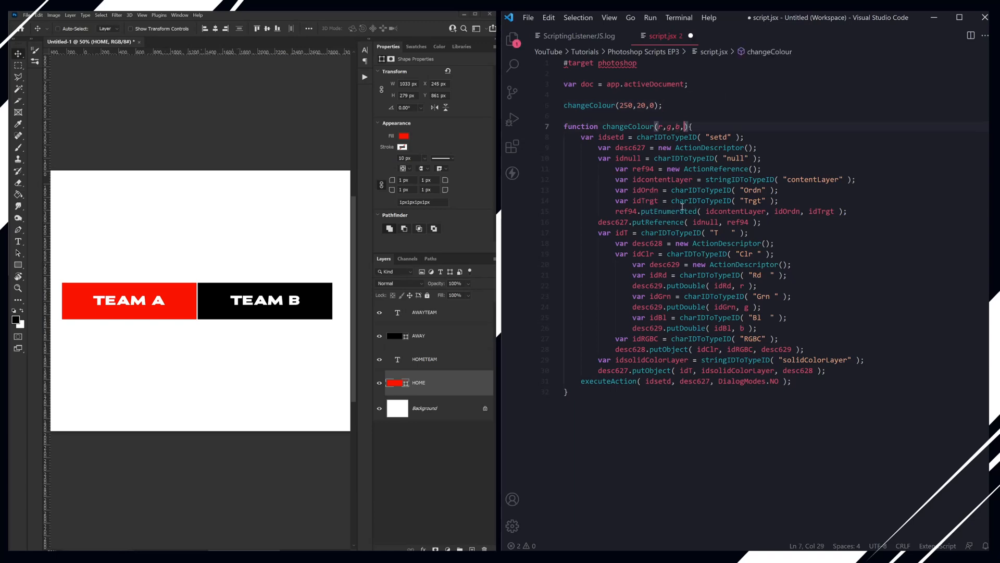
Step: Add a layer parameter and the doc.activeLayer = doc.layers.getByName(layer) line
{"action": "type", "text": "layer"}
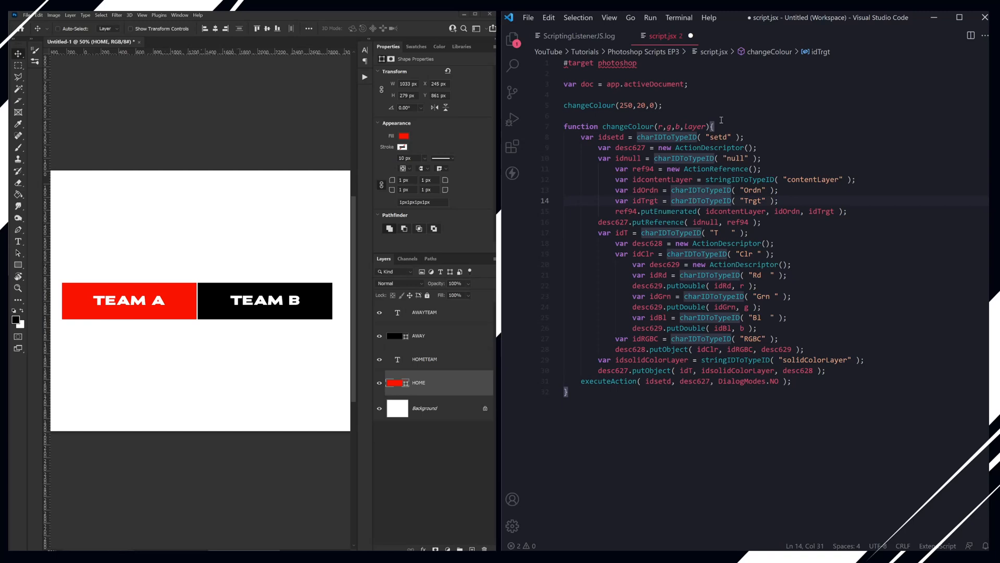
{"action": "type", "text": "v"}
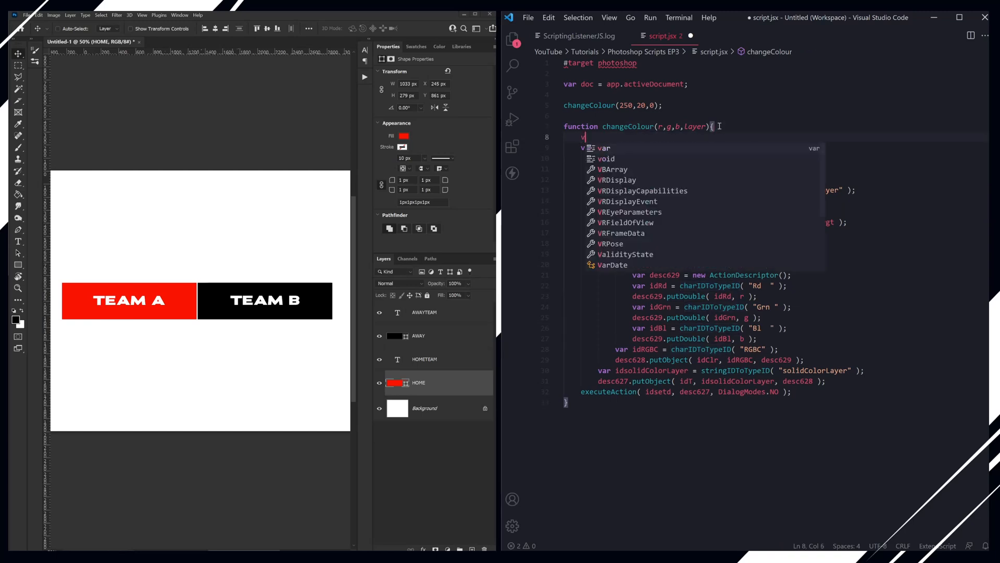
{"action": "type", "text": "doc."}
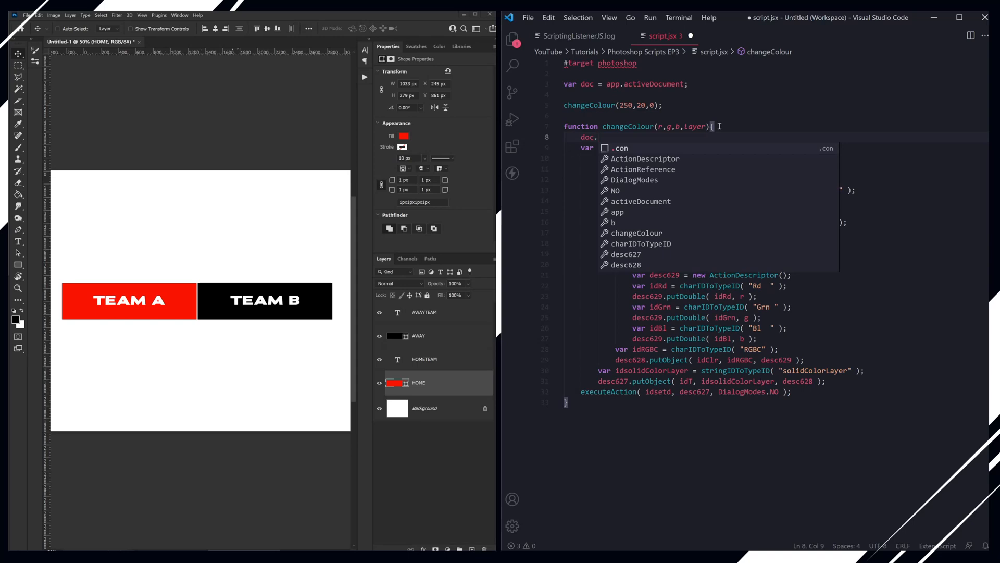
{"action": "type", "text": "layers"}
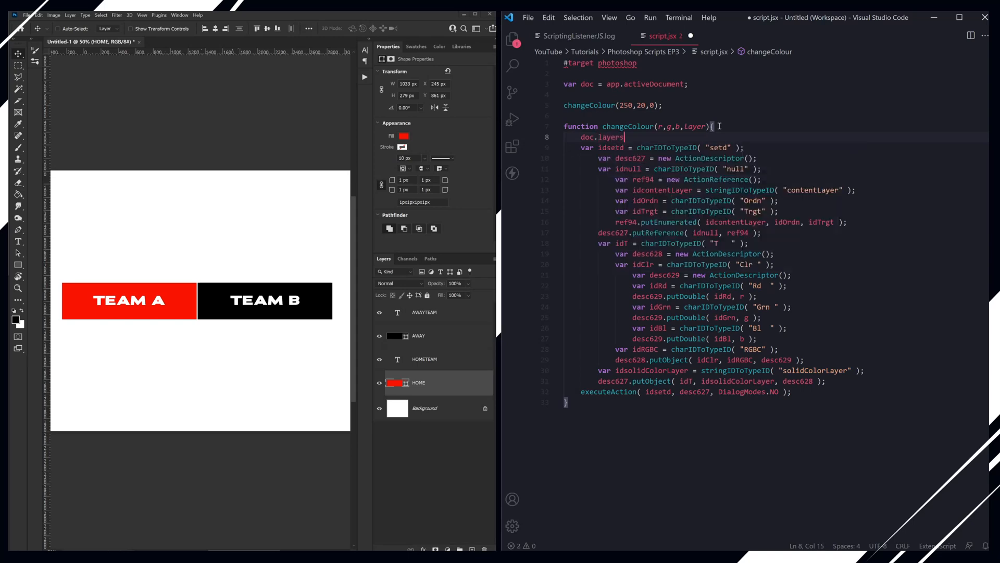
{"action": "type", "text": ".get"}
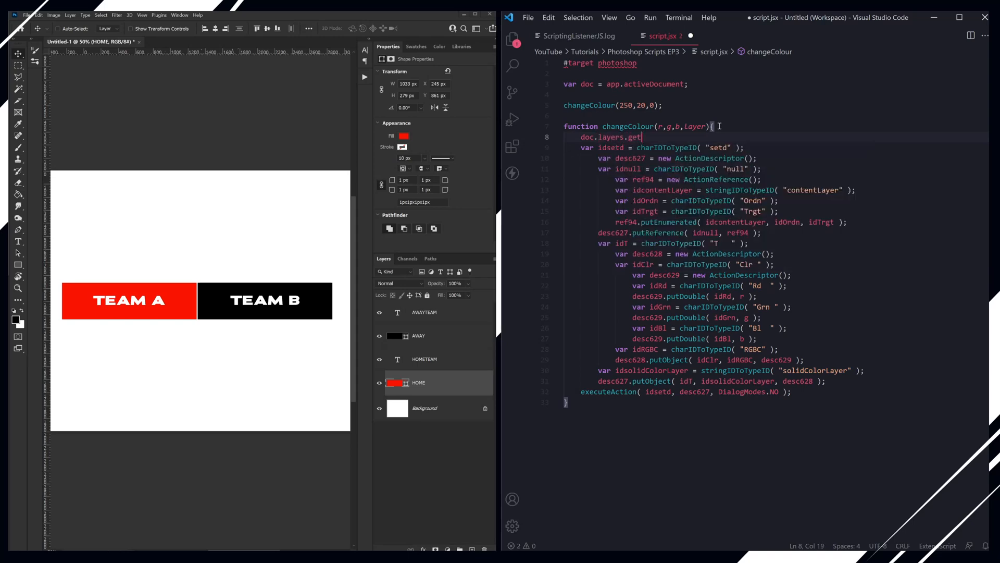
{"action": "type", "text": "ByN"}
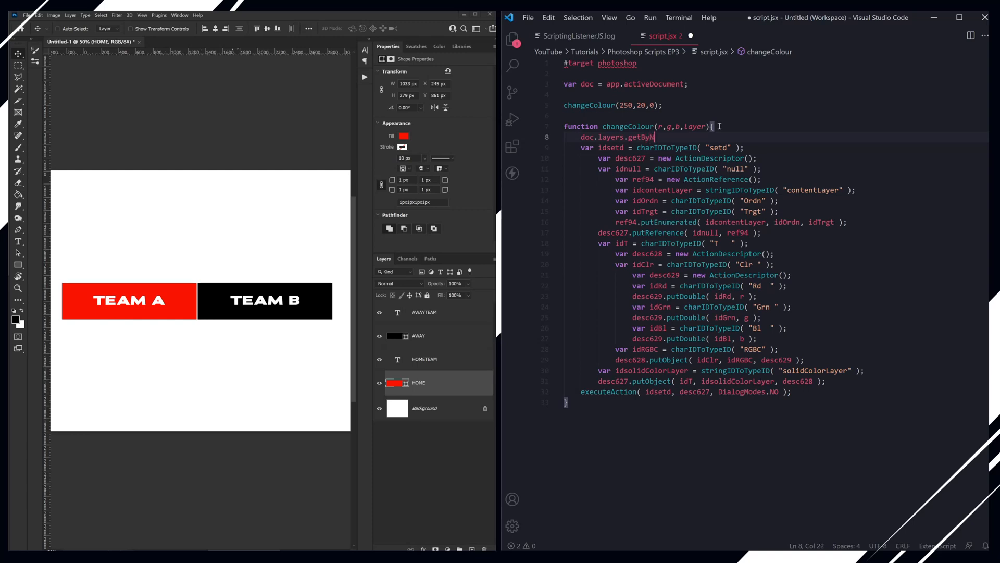
{"action": "type", "text": "Name();"}
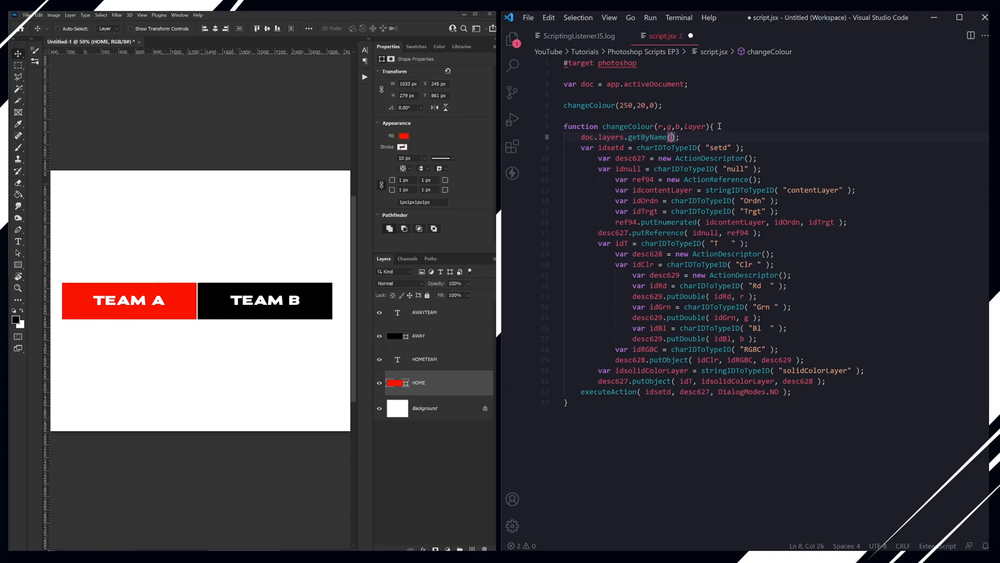
{"action": "type", "text": "layer"}
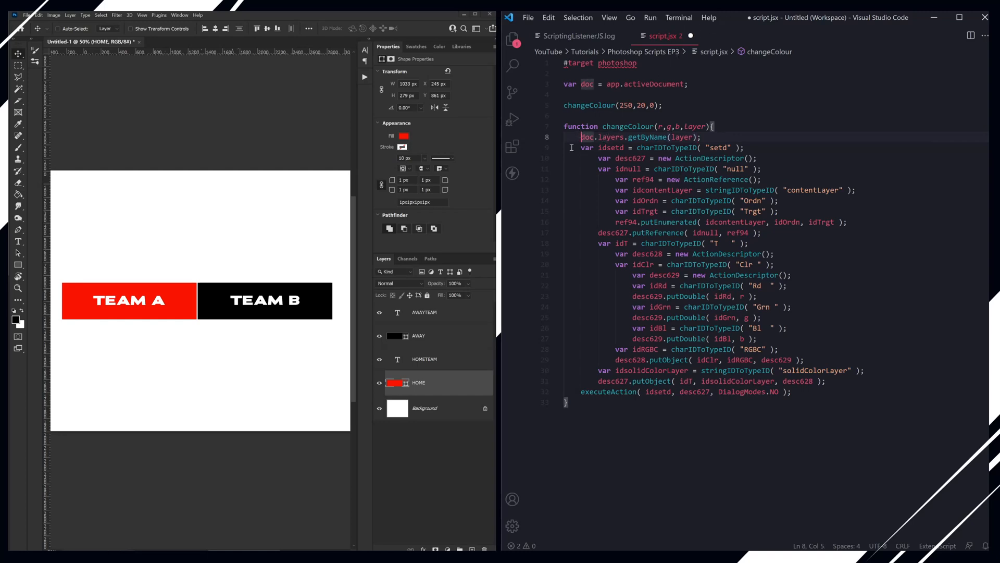
Step: Pass 'HOME' as the layer argument in the changeColour call
{"action": "type", "text": "doc.activeLayer ="}
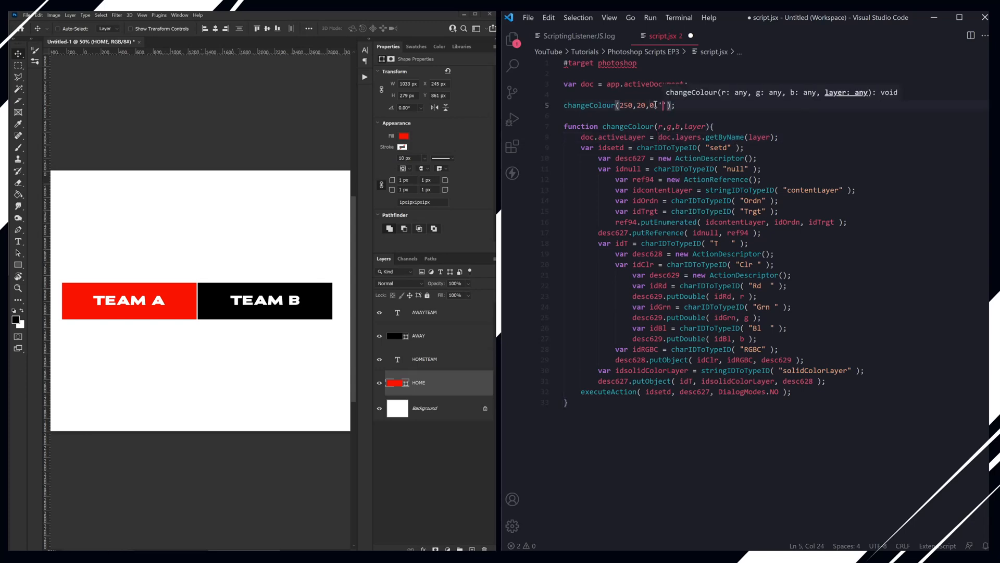
{"action": "type", "text": "HOME"}
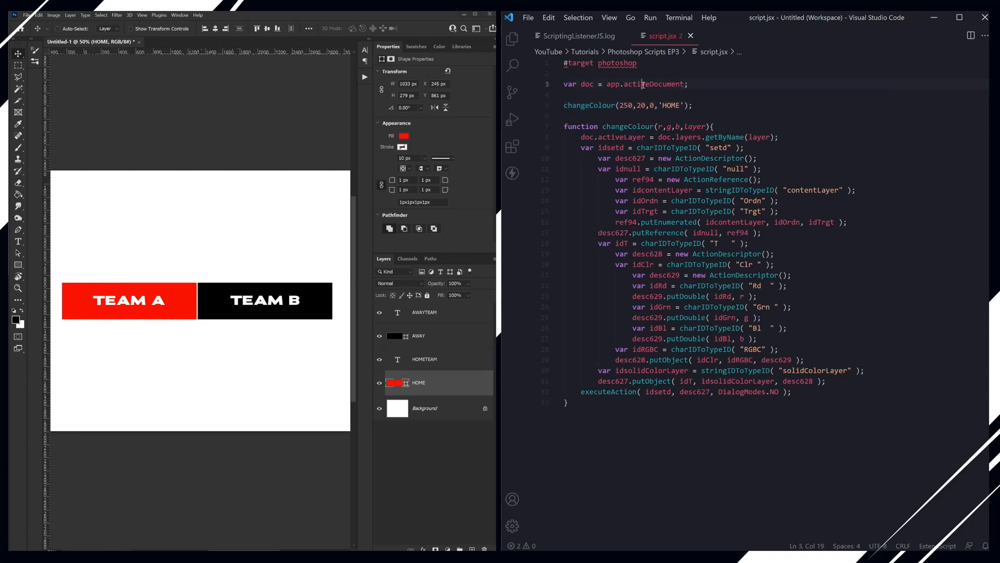
{"action": "double_click", "coordinate": [654, 84]}
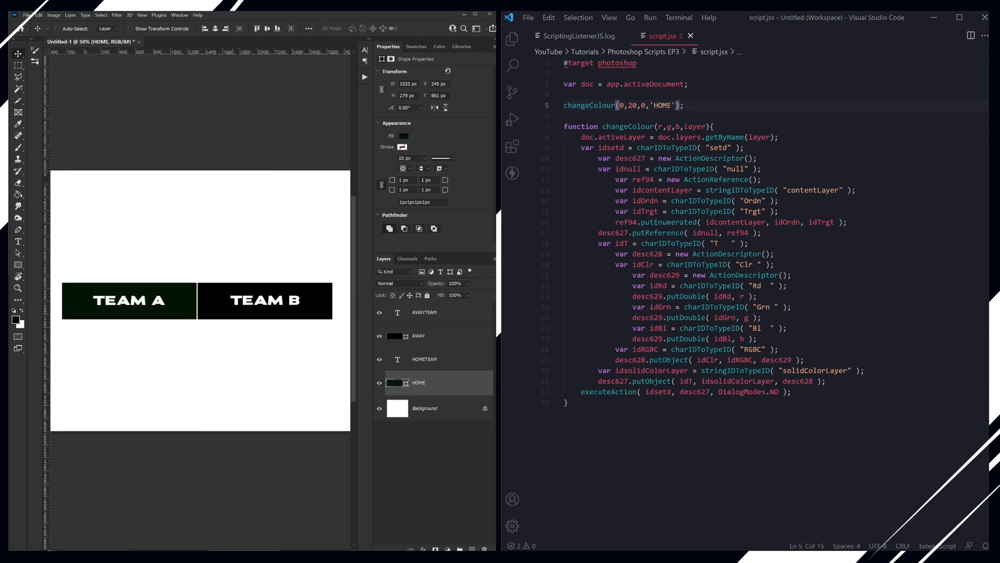
Step: Run changeColour(0,20,0,'HOME'), then changeColour(200,20,0,'AWAY')
{"action": "double_click", "coordinate": [662, 105]}
{"action": "type", "text": "AWAY"}
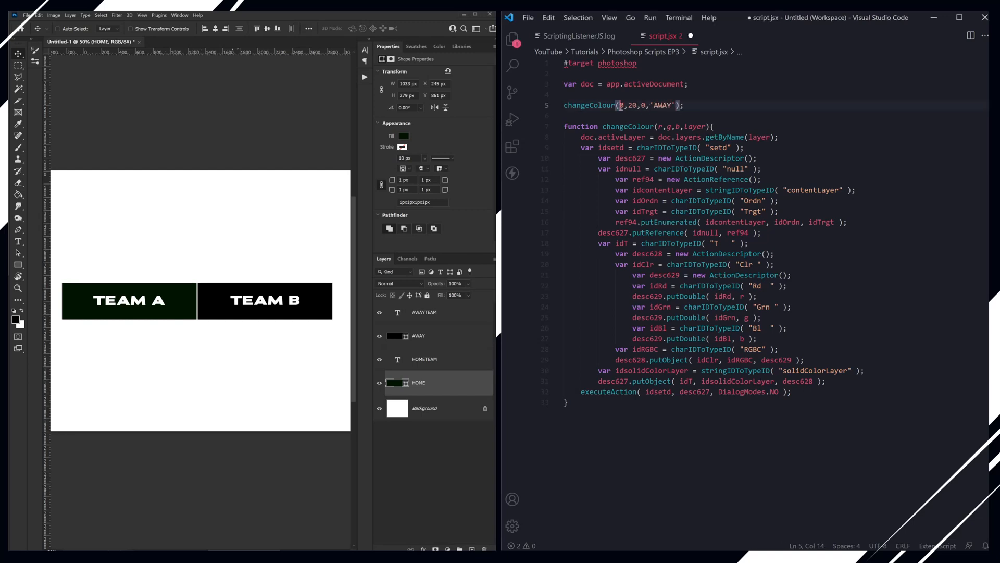
{"action": "type", "text": "00"}
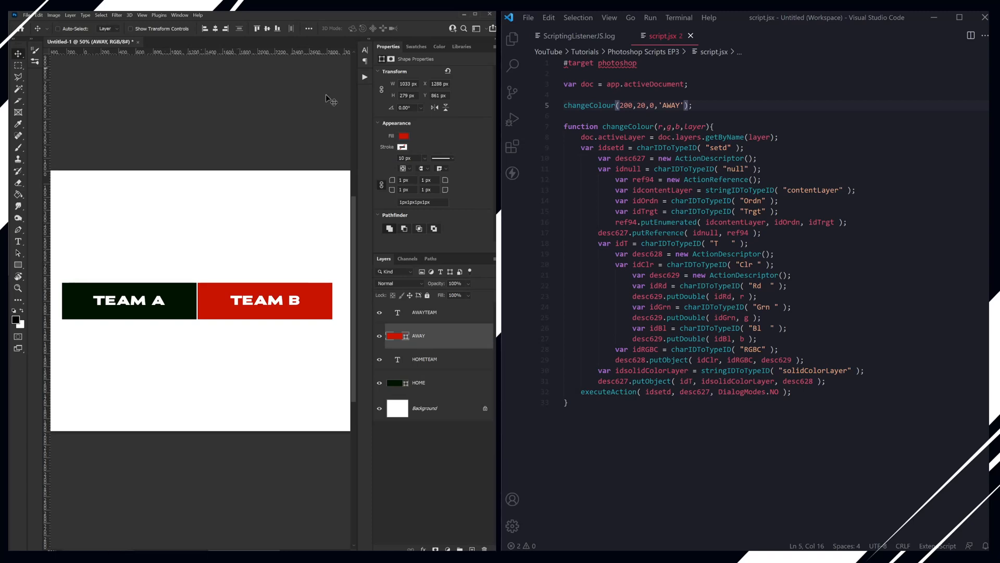
{"action": "left_click", "coordinate": [701, 105]}
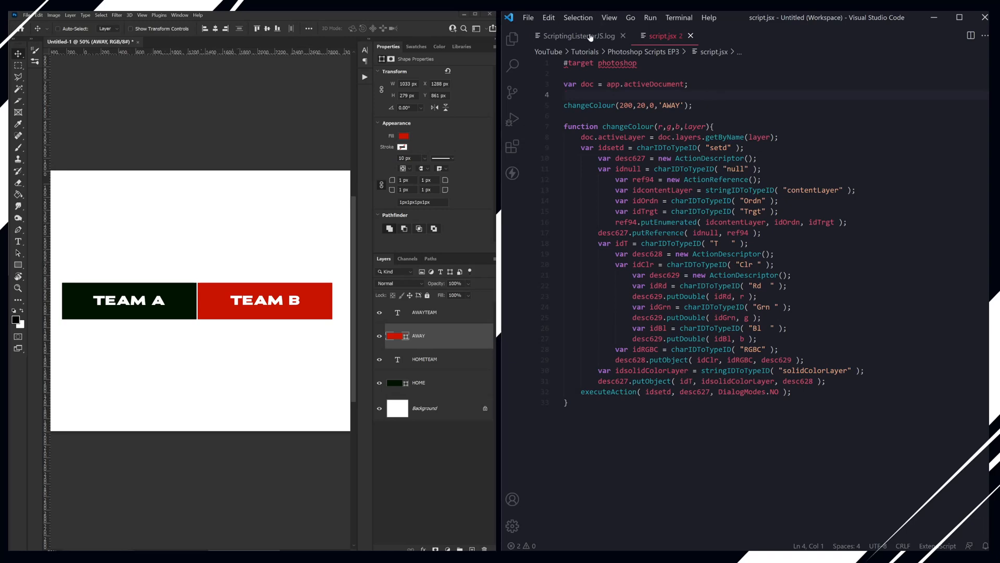
Step: Select the AWAYTEAM layer and scroll the listener log to its text-colour setd block
{"action": "left_click", "coordinate": [578, 35]}
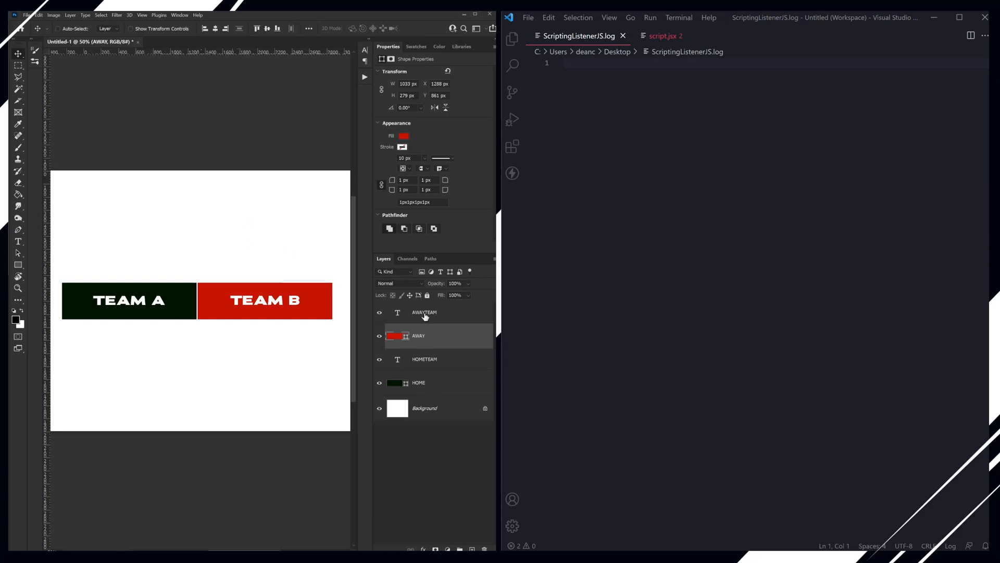
{"action": "left_click", "coordinate": [424, 312]}
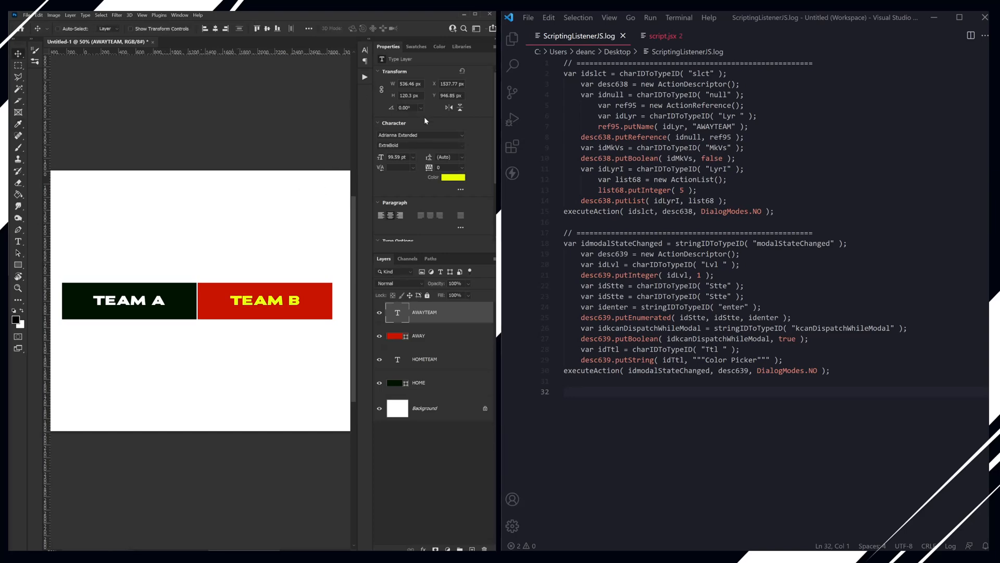
{"action": "scroll", "scroll_direction": "down", "scroll_amount": 3}
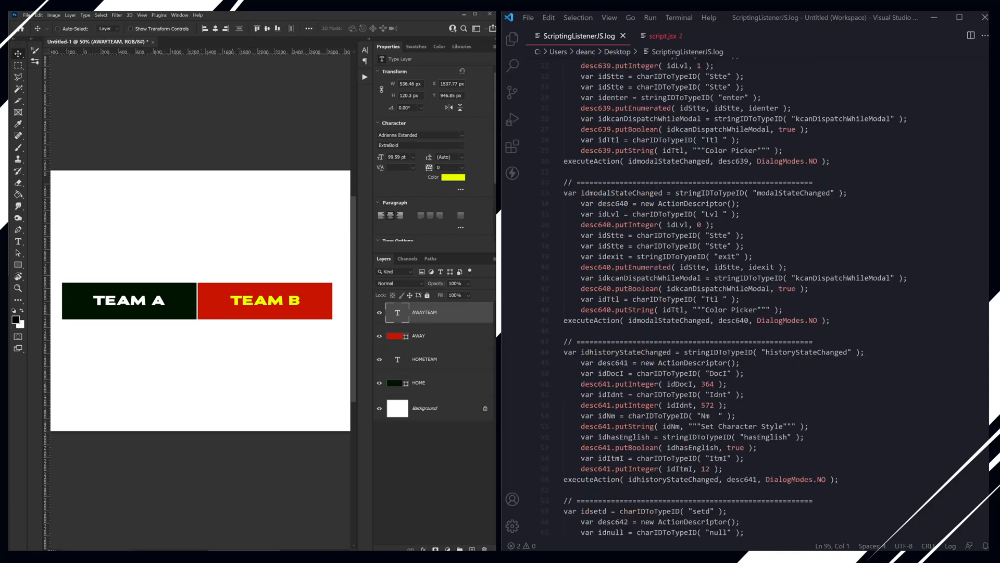
{"action": "scroll", "scroll_direction": "down", "scroll_amount": 3}
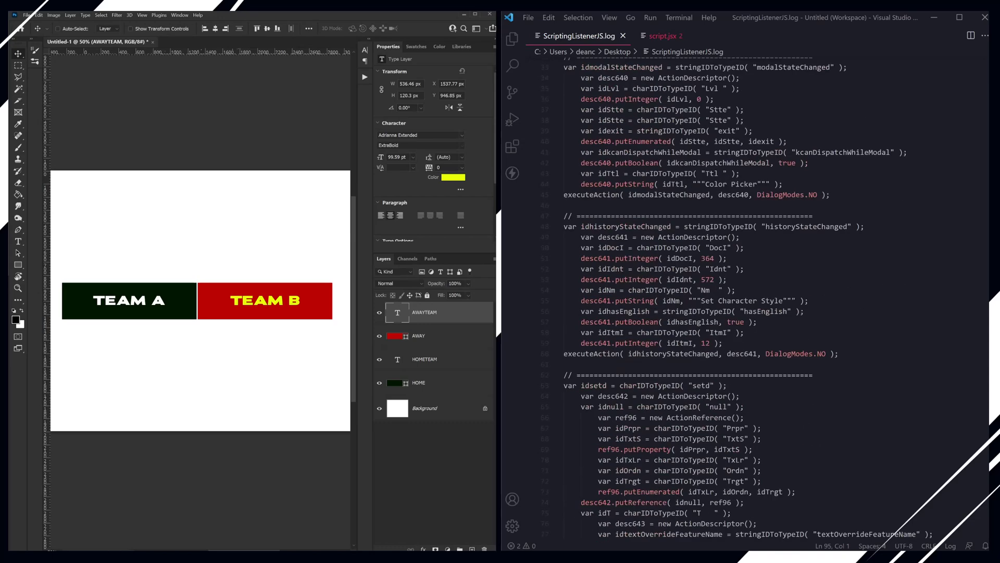
{"action": "scroll", "scroll_direction": "down", "scroll_amount": 3}
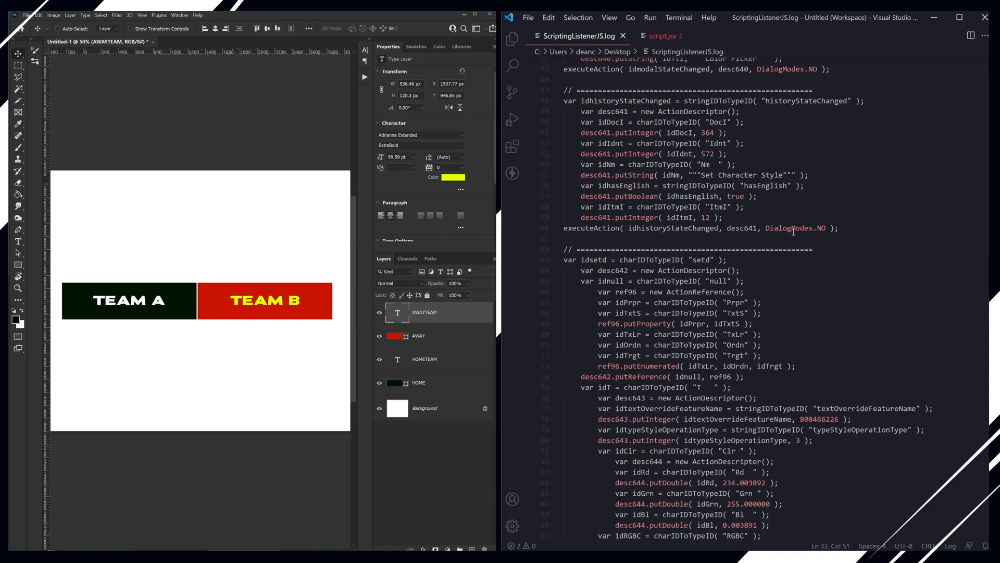
{"action": "scroll", "scroll_direction": "down", "scroll_amount": 3}
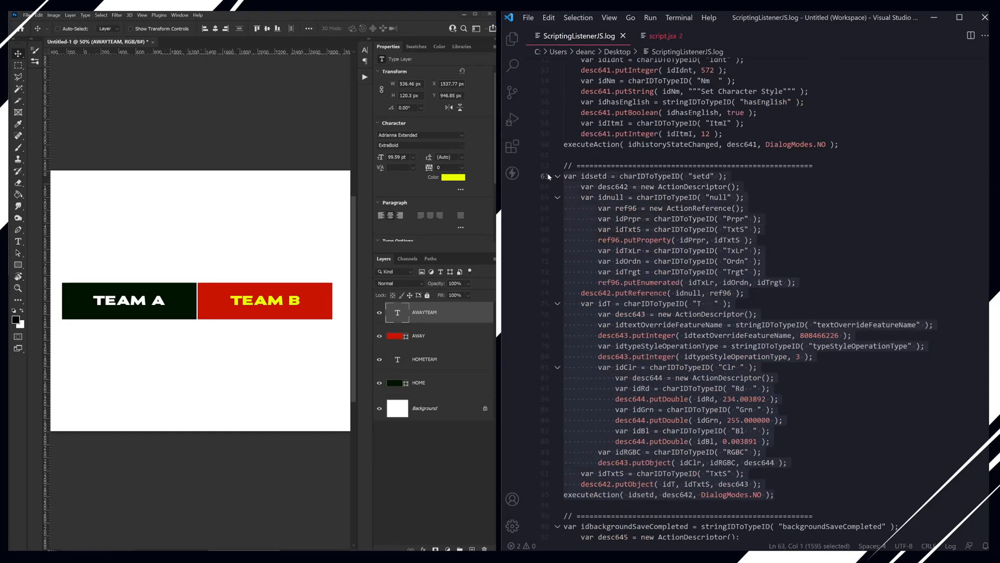
{"action": "left_click", "coordinate": [665, 35]}
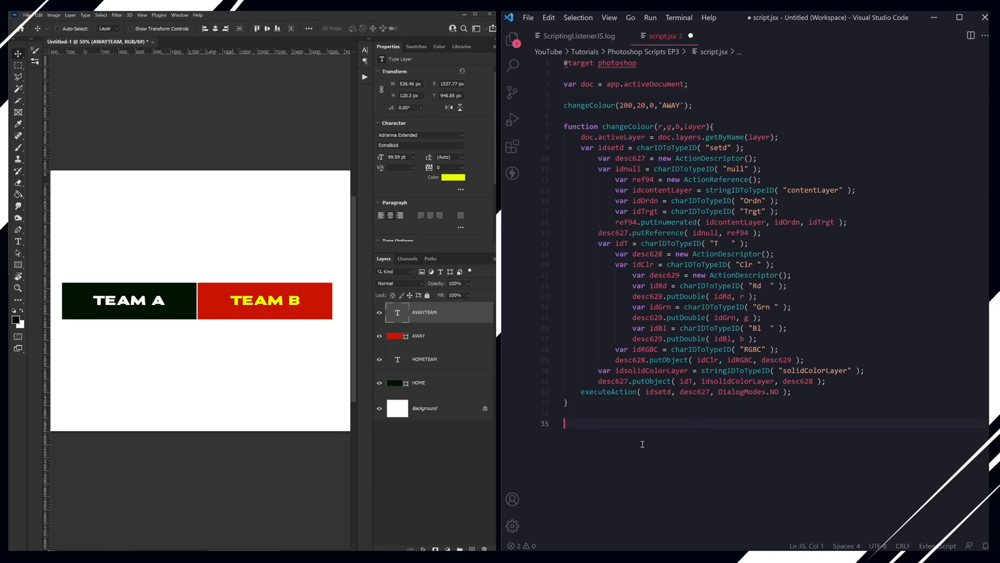
Step: Type the changeTextColour(r,g,b,layer){} function header
{"action": "type", "text": "function"}
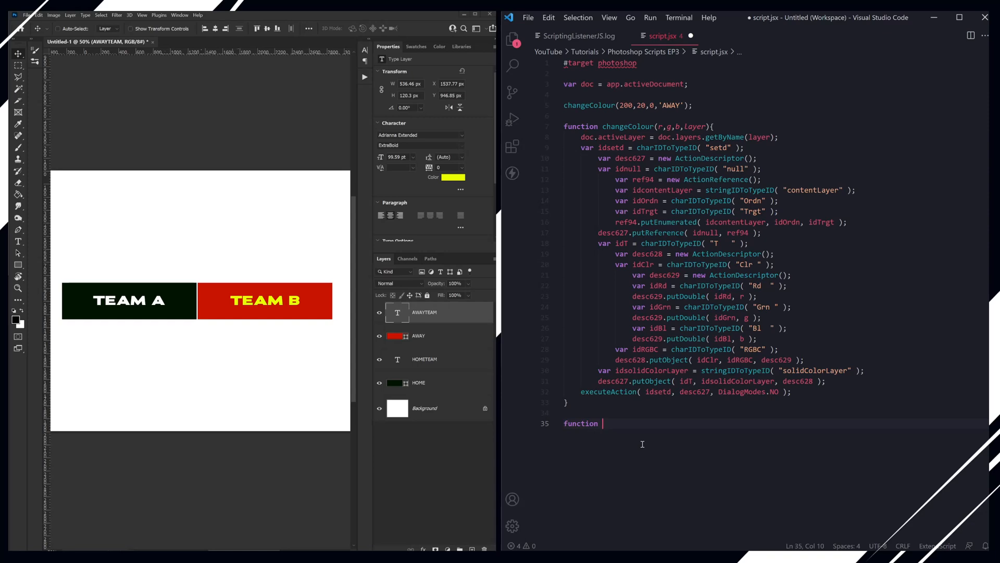
{"action": "type", "text": "changeTex"}
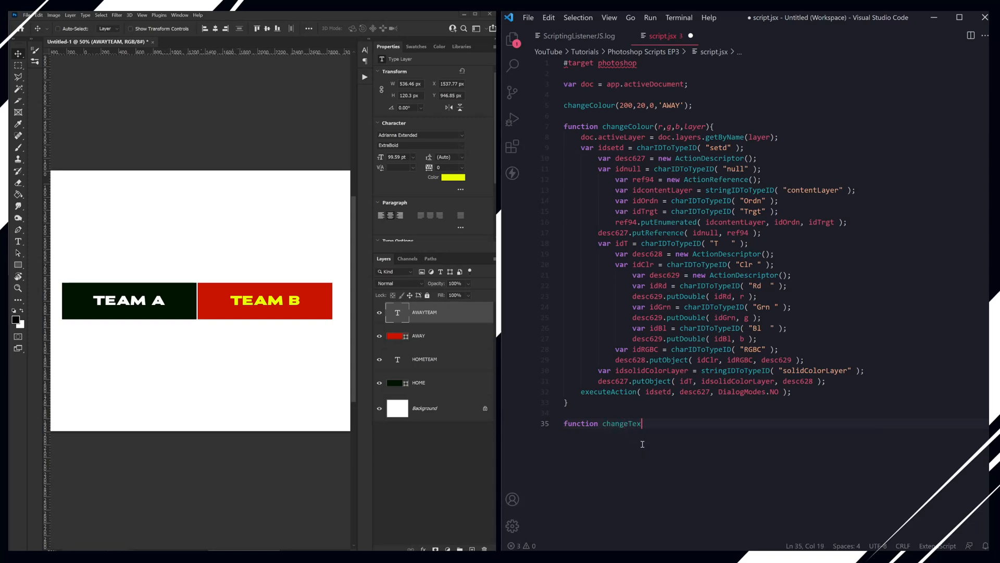
{"action": "type", "text": "tColour"}
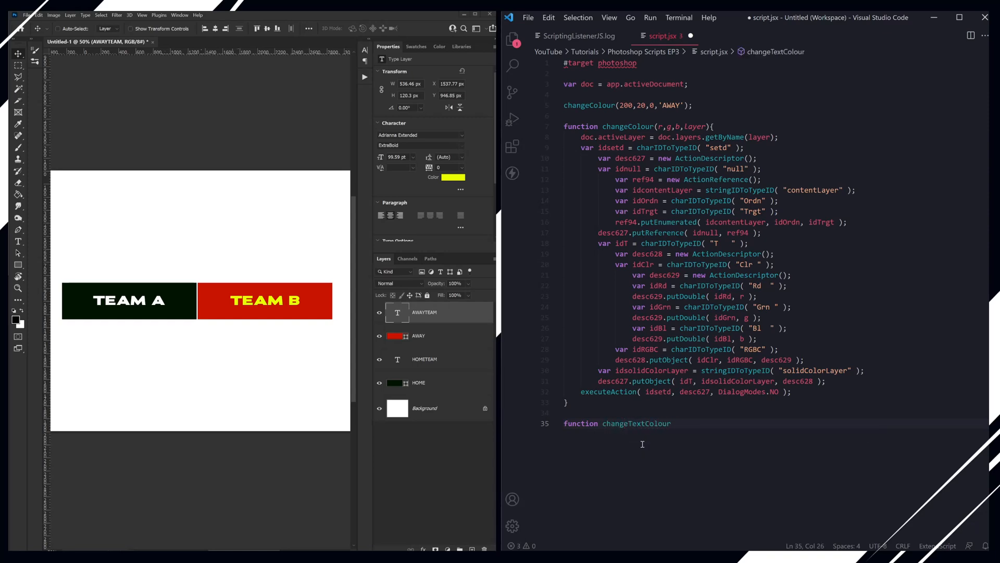
{"action": "type", "text": "()"}
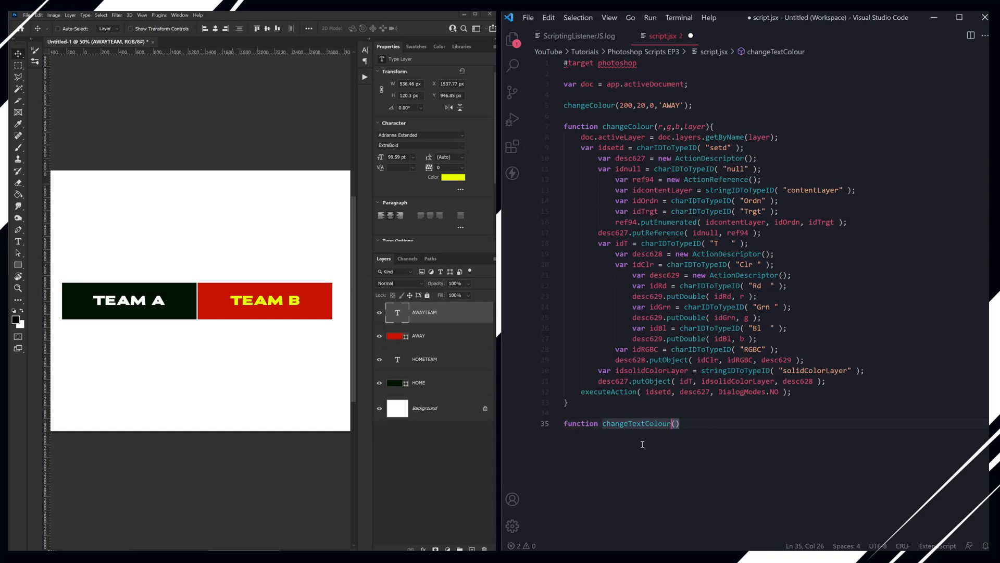
{"action": "type", "text": "r"}
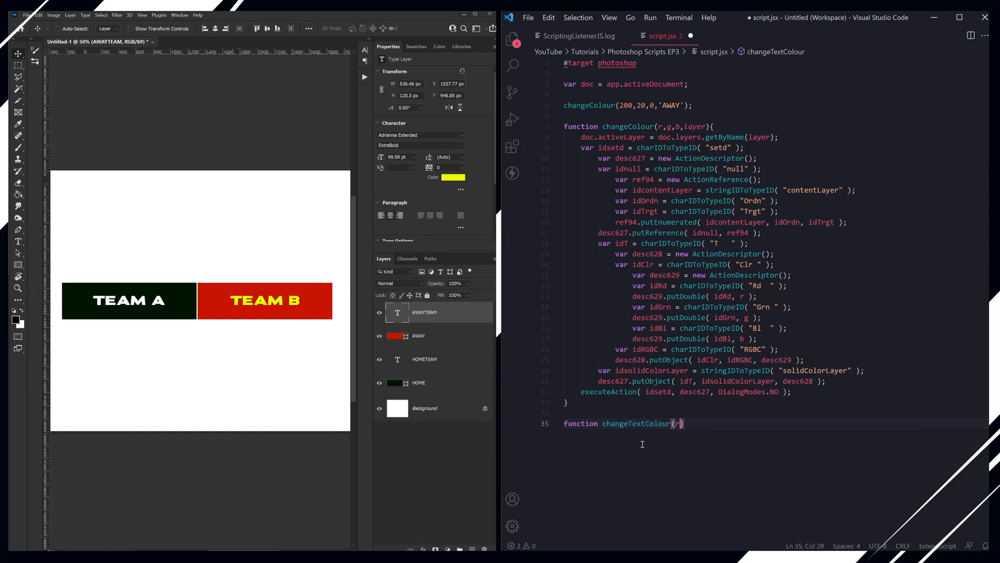
{"action": "type", "text": ",g,b){}"}
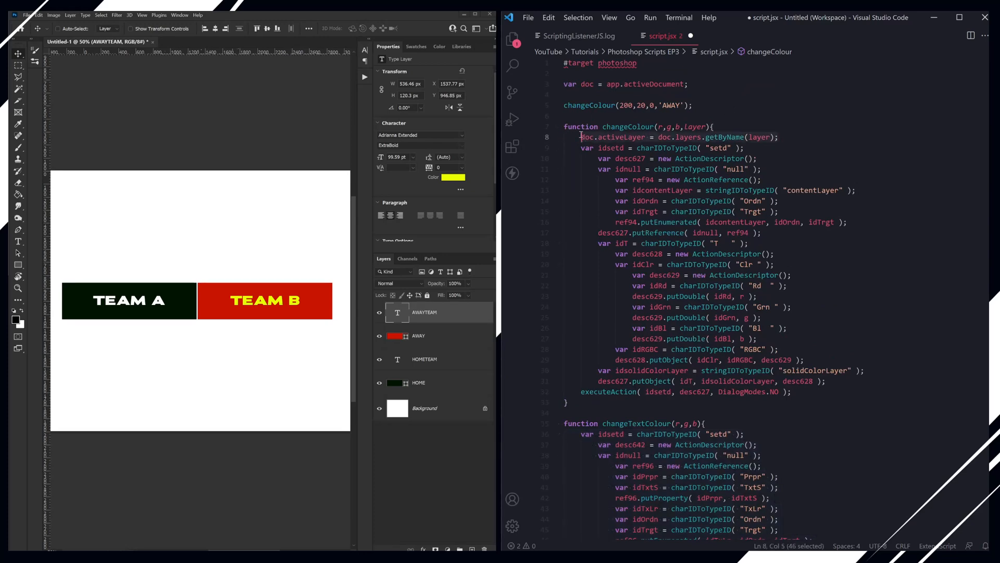
Step: Add the getByName layer line and replace the text colour numbers with r, g, b
{"action": "left_click", "coordinate": [701, 423]}
{"action": "type", "text": ",laye"}
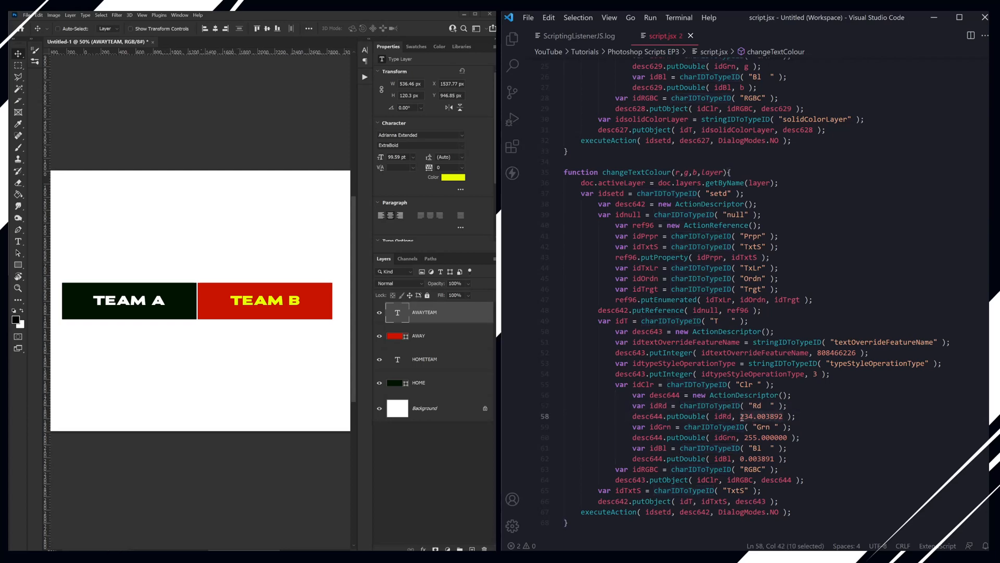
{"action": "type", "text": "r"}
{"action": "left_click", "coordinate": [716, 437]}
{"action": "type", "text": "g"}
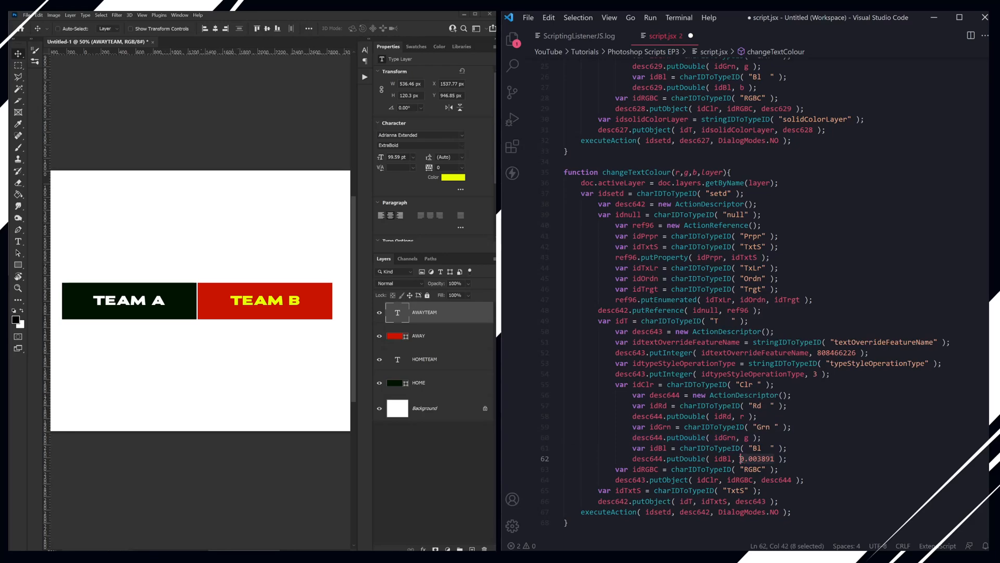
{"action": "type", "text": "b"}
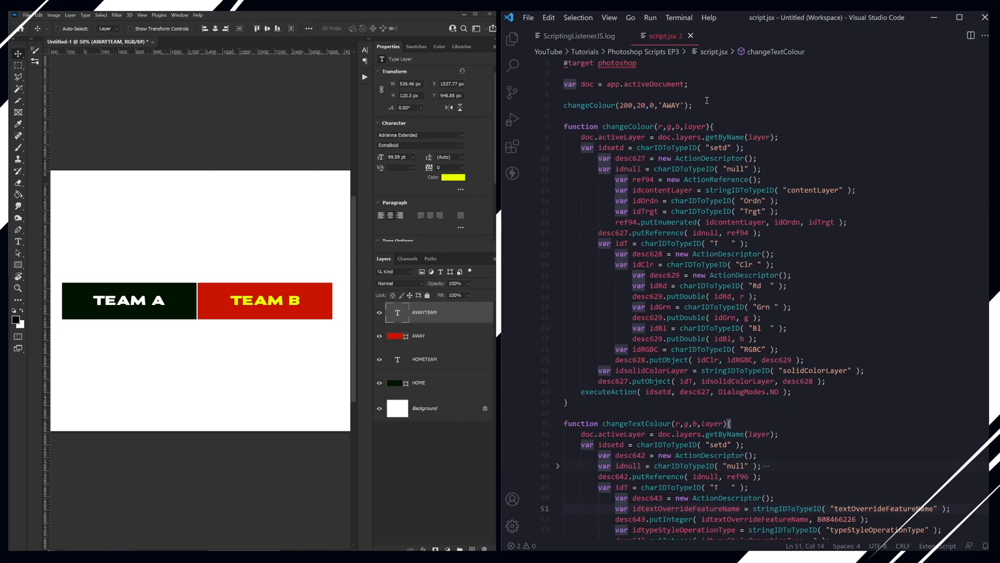
Step: Add a changeColour(200,20,0,'AWAY') call plus HOME colour calls to script.jsx
{"action": "left_click", "coordinate": [699, 105]}
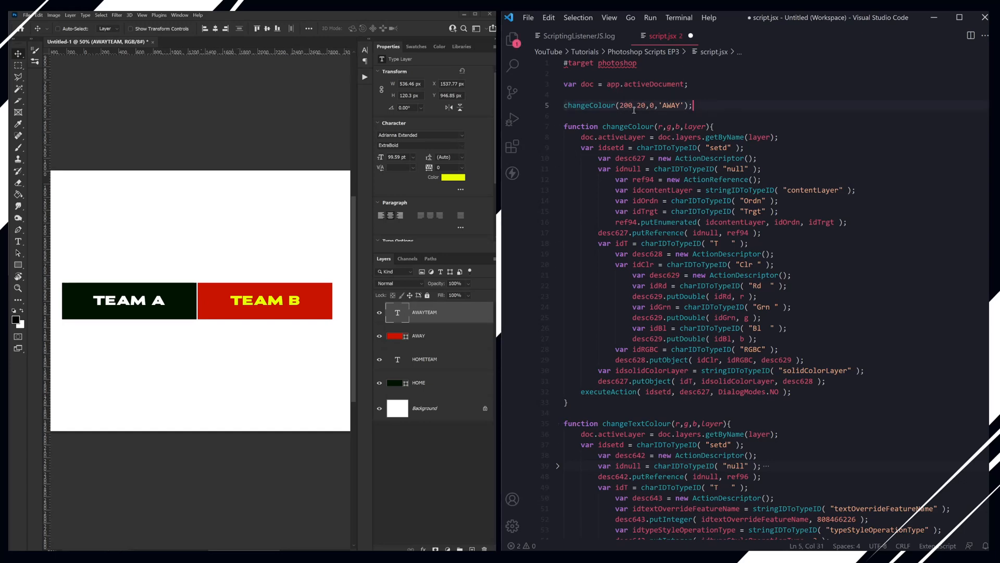
{"action": "type", "text": "changeColour(200,20,0,'AWAY');"}
{"action": "type", "text": "changeTextColour(0,0,0,'AWAY');"}
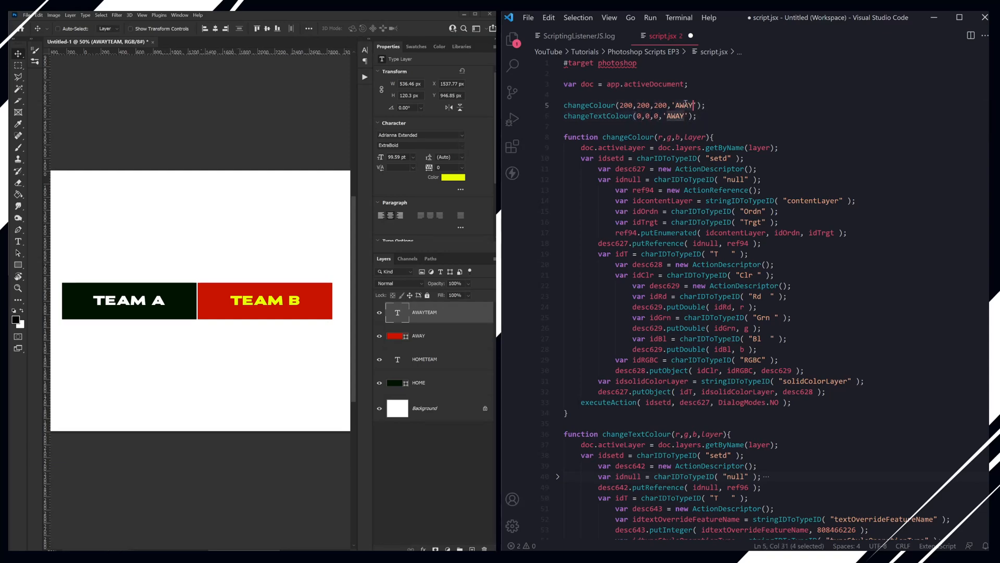
{"action": "type", "text": "HOME"}
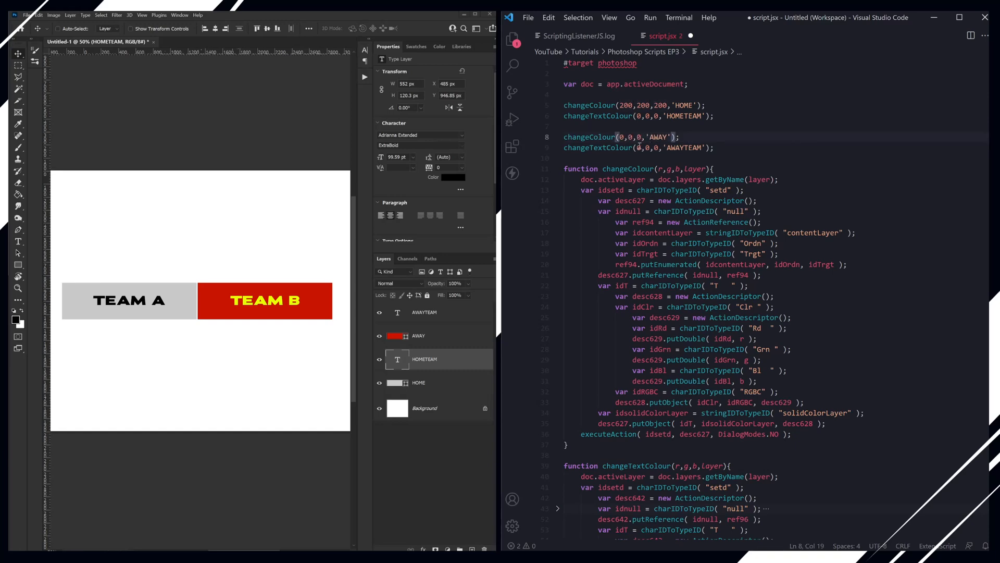
Step: Change the AWAYTEAM text-colour call to 255,255,255 in script.jsx
{"action": "type", "text": "26"}
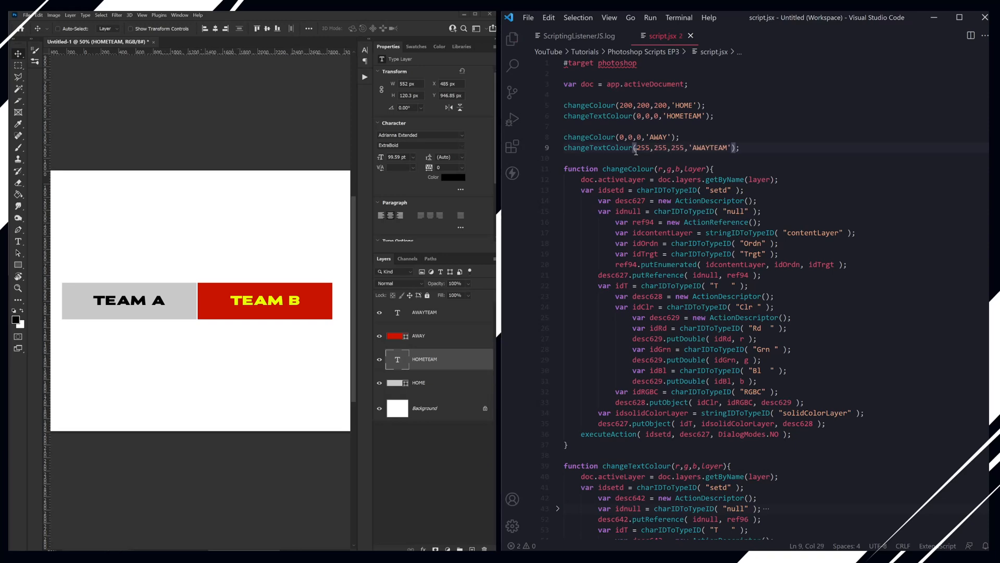
{"action": "mouse_move", "coordinate": [260, 291]}
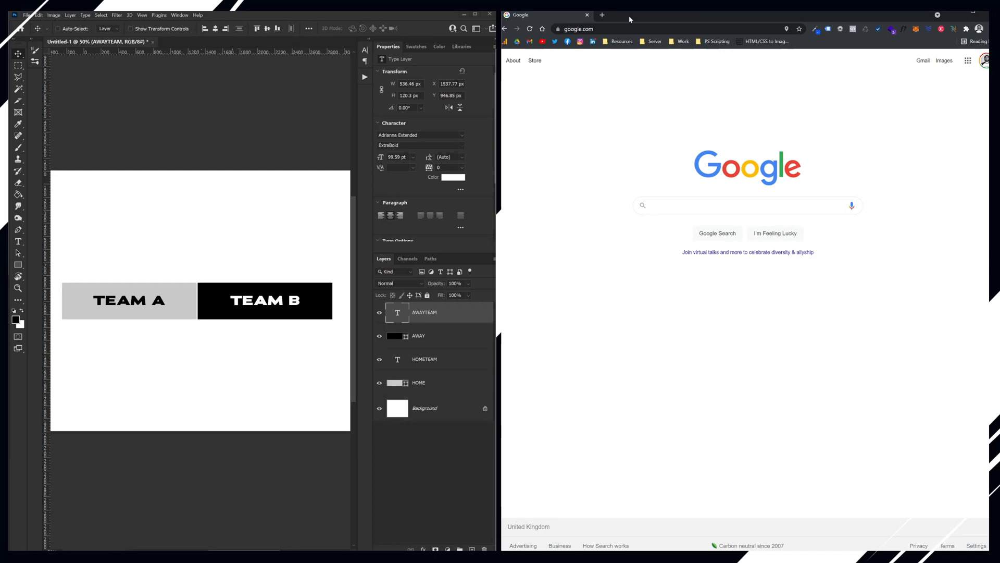
Step: Search 'script listener photoshop' and open Adobe's plug-ins help page at the ScriptingListener section
{"action": "left_click", "coordinate": [748, 205]}
{"action": "type", "text": "script listener photoshop"}
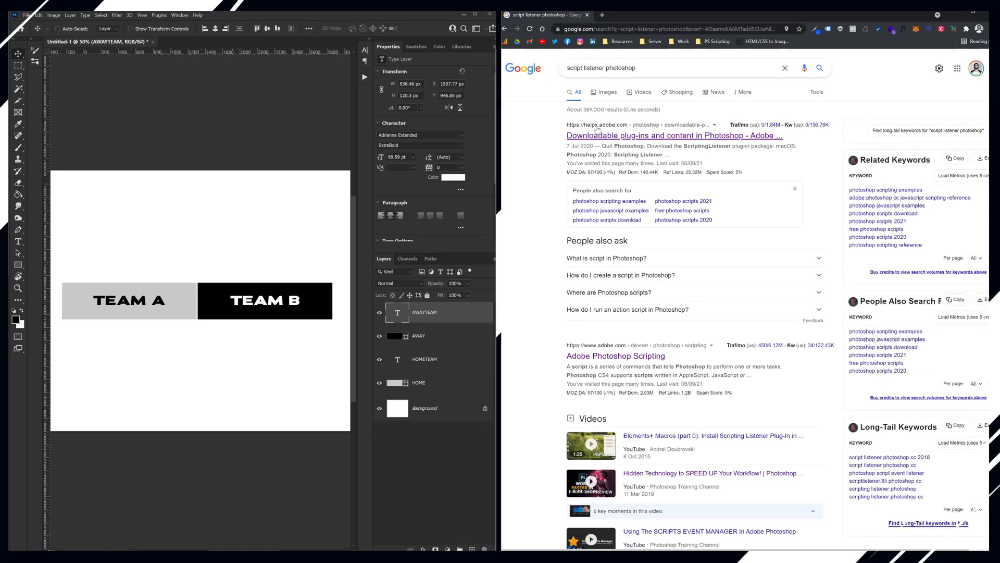
{"action": "left_click", "coordinate": [674, 135]}
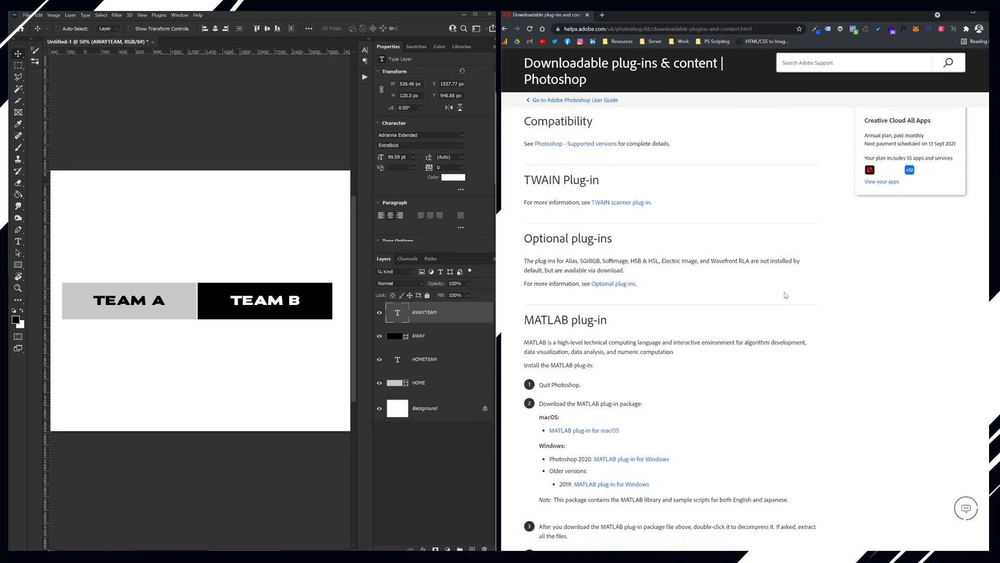
{"action": "scroll", "scroll_direction": "down", "scroll_amount": 3}
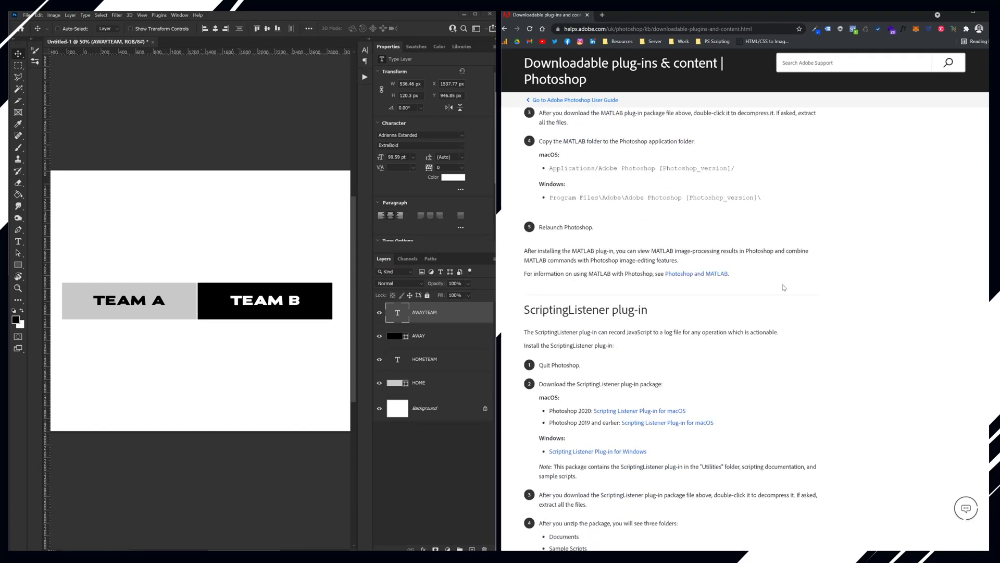
{"action": "mouse_move", "coordinate": [781, 283]}
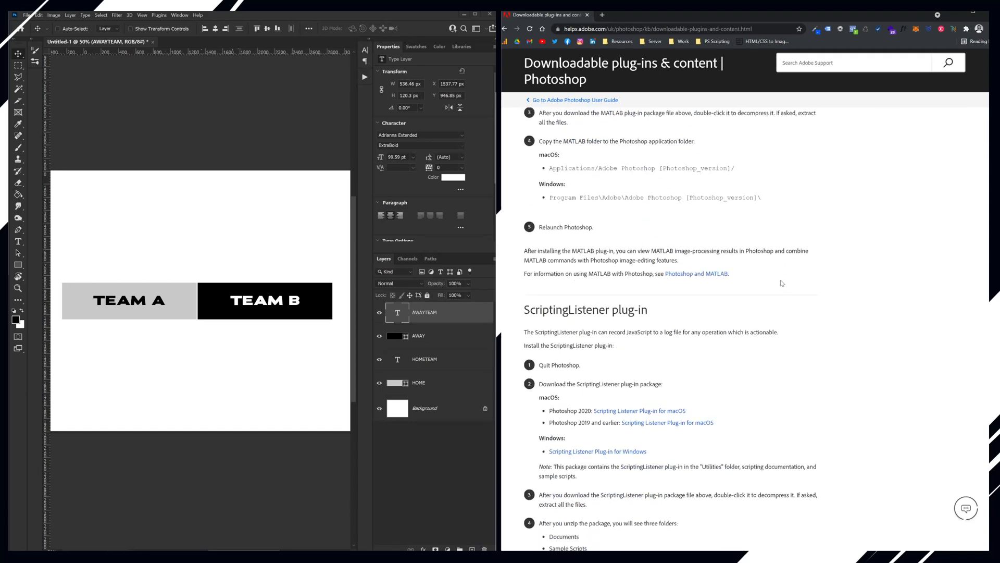
{"action": "scroll", "scroll_direction": "down", "scroll_amount": 3}
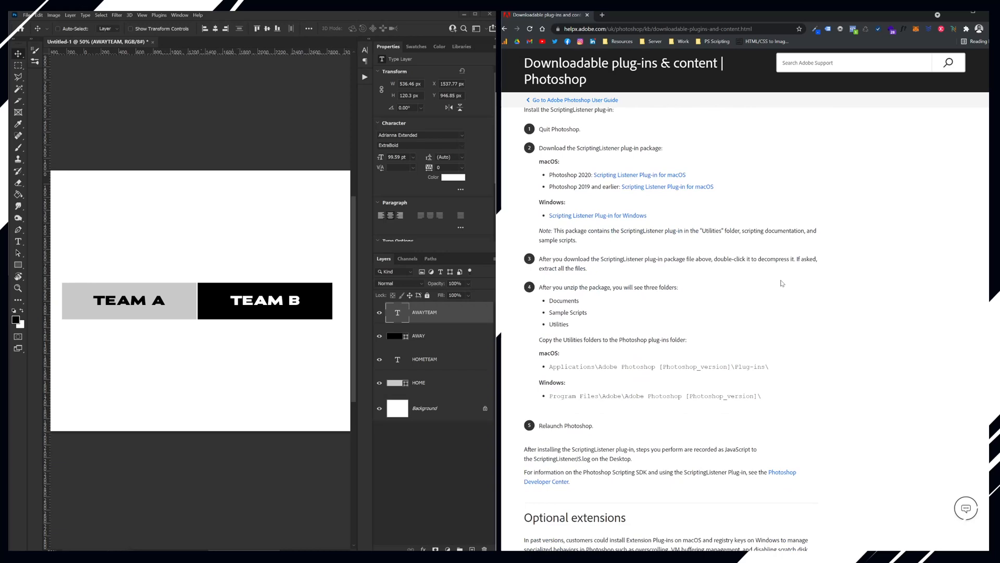